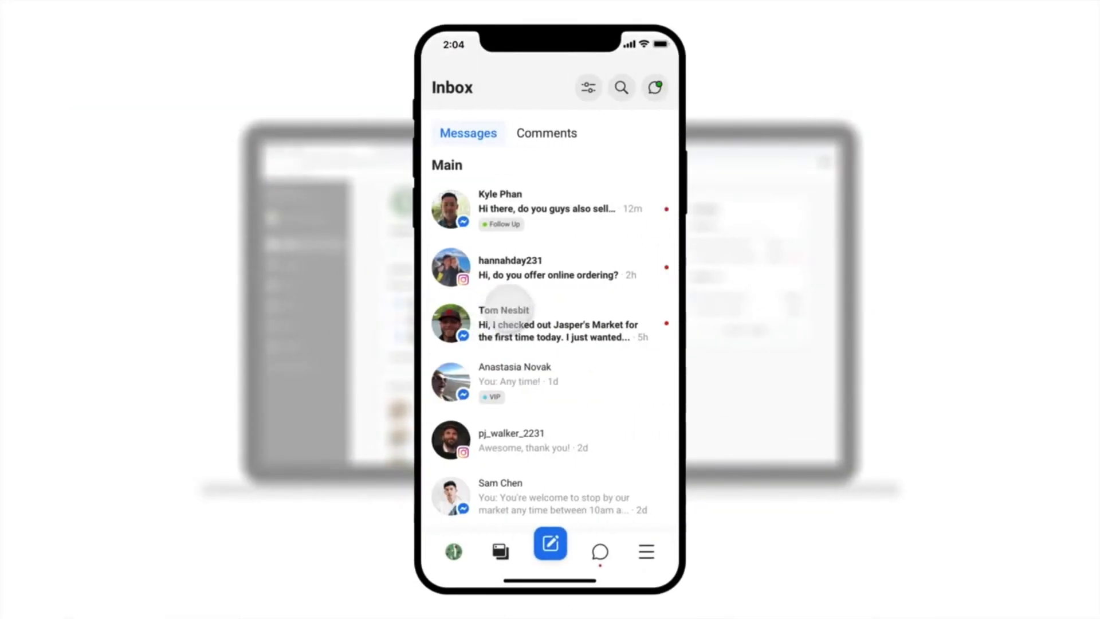
Switch from the mobile app preview to the desktop Home tab, showing updates, ads, posts and insights.
{"action": "left_click", "coordinate": [547, 208]}
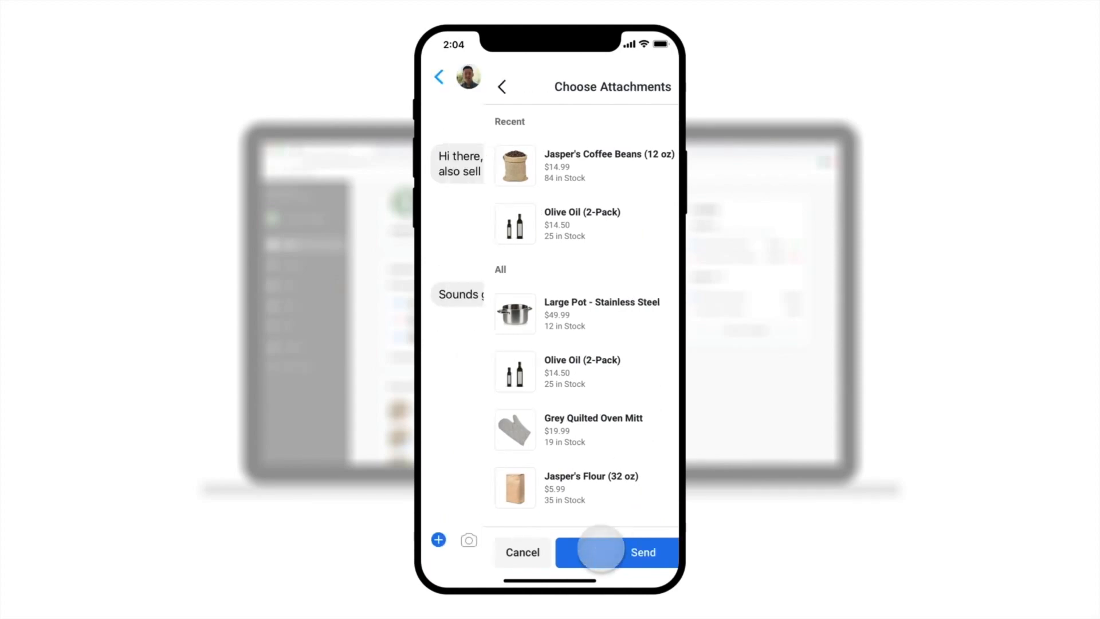
{"action": "left_click", "coordinate": [641, 553]}
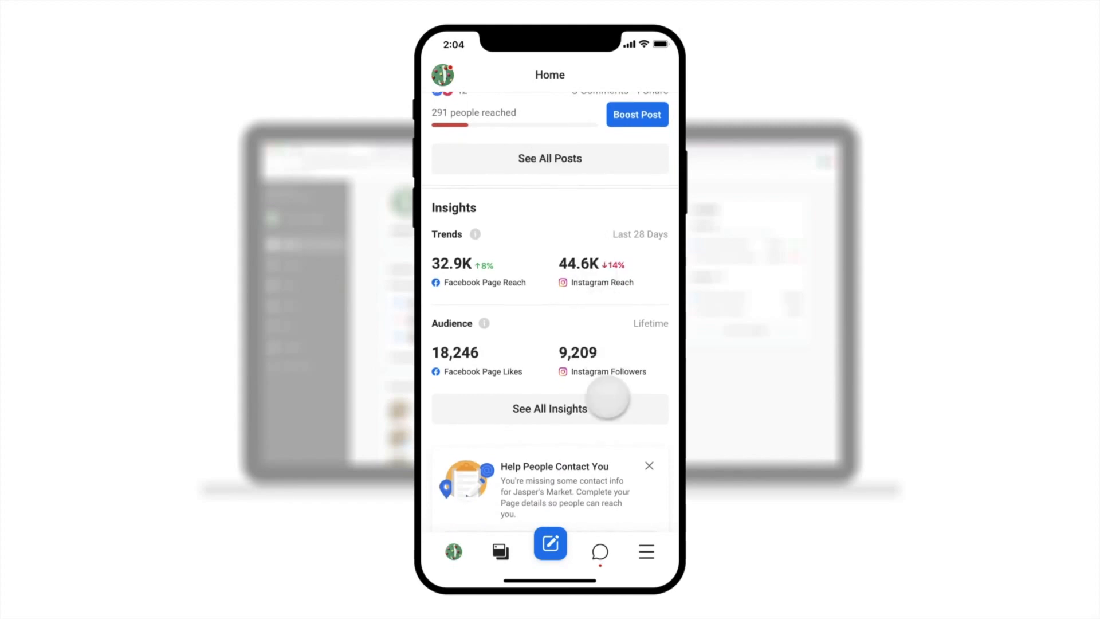
{"action": "left_click", "coordinate": [549, 409]}
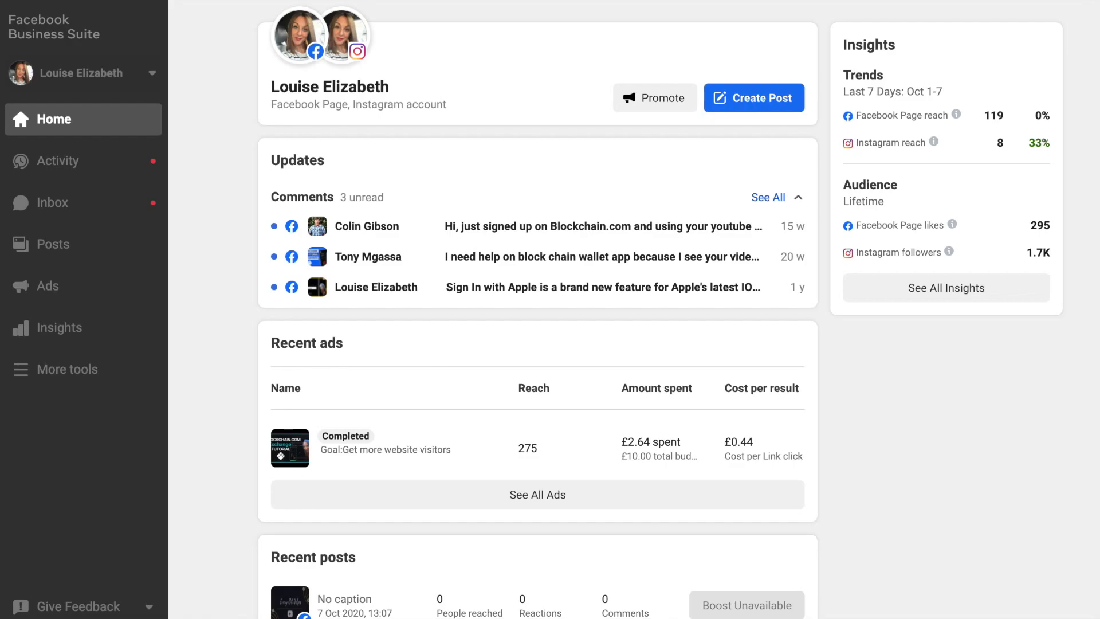
{"action": "left_click", "coordinate": [58, 327]}
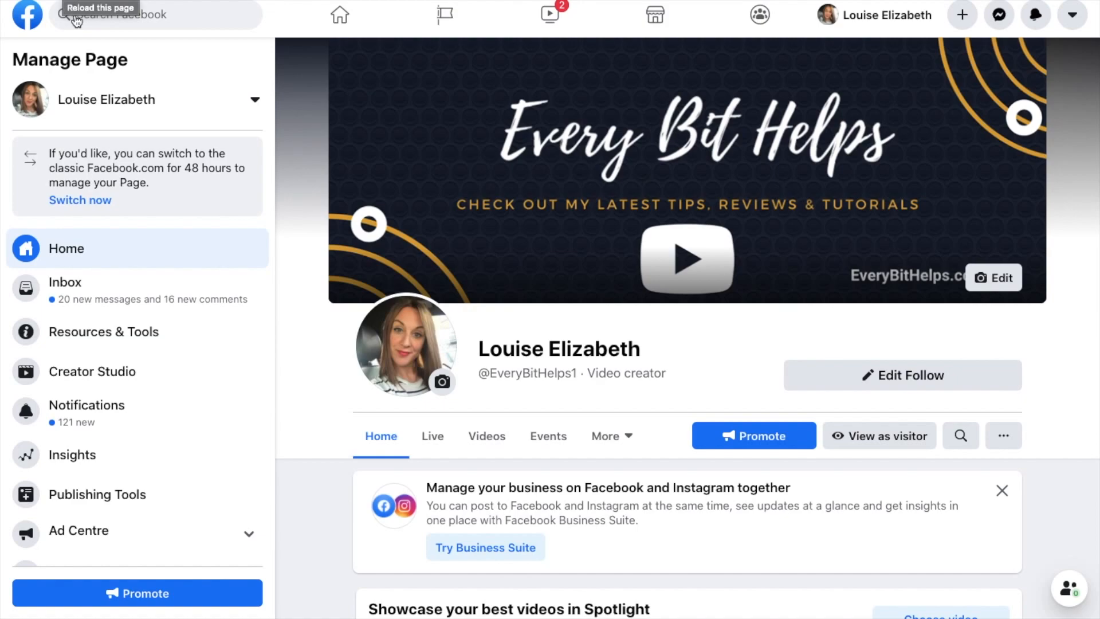
{"action": "mouse_move", "coordinate": [429, 507]}
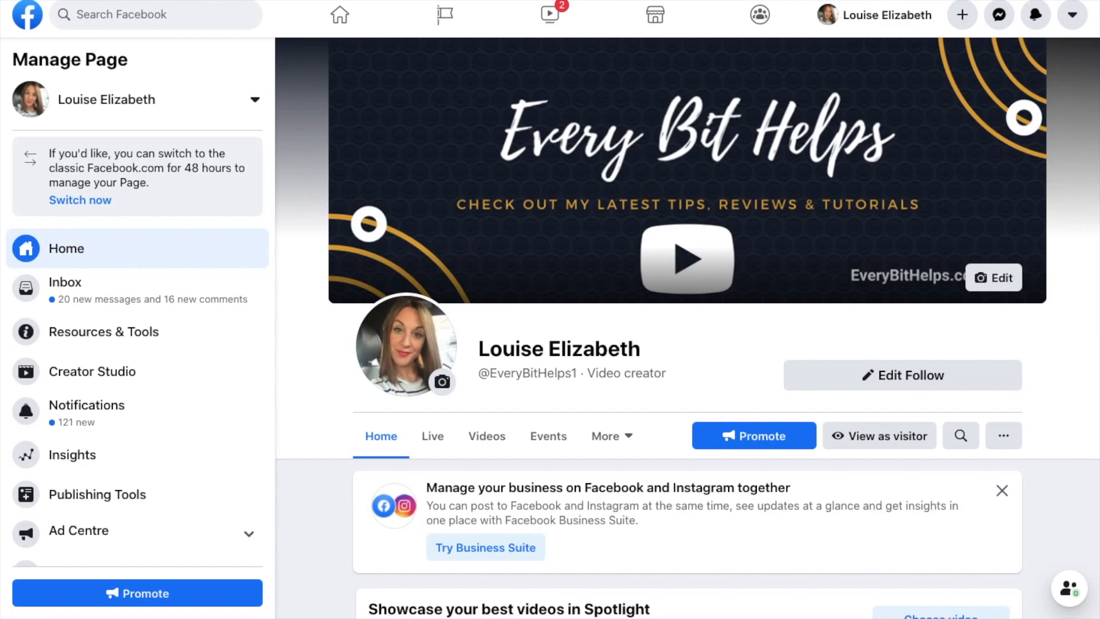
{"action": "mouse_move", "coordinate": [548, 435]}
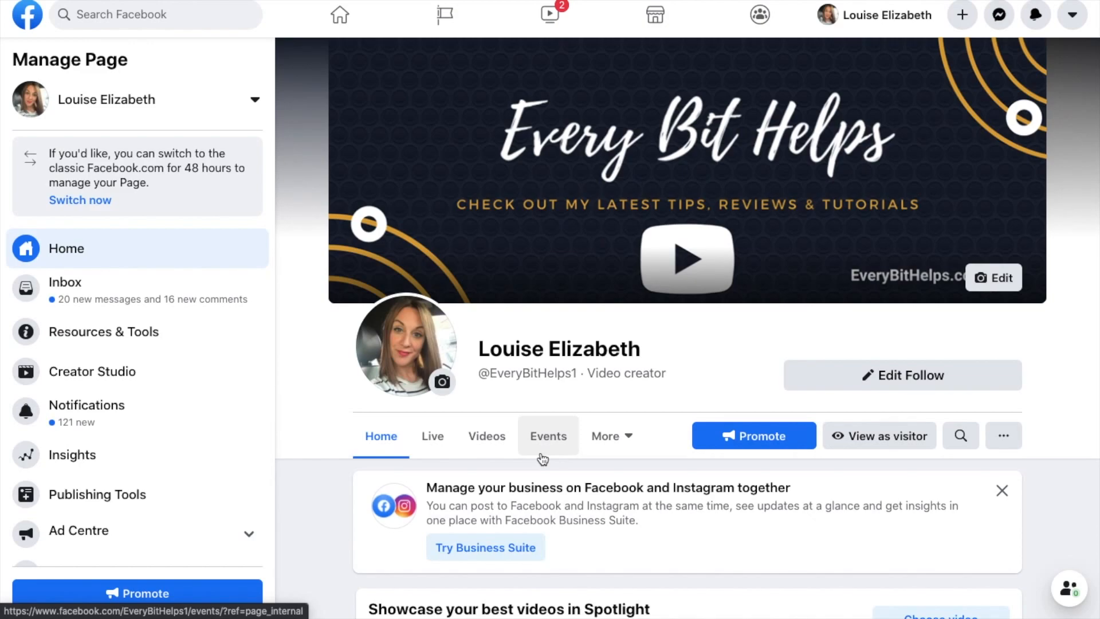
{"action": "mouse_move", "coordinate": [119, 43]}
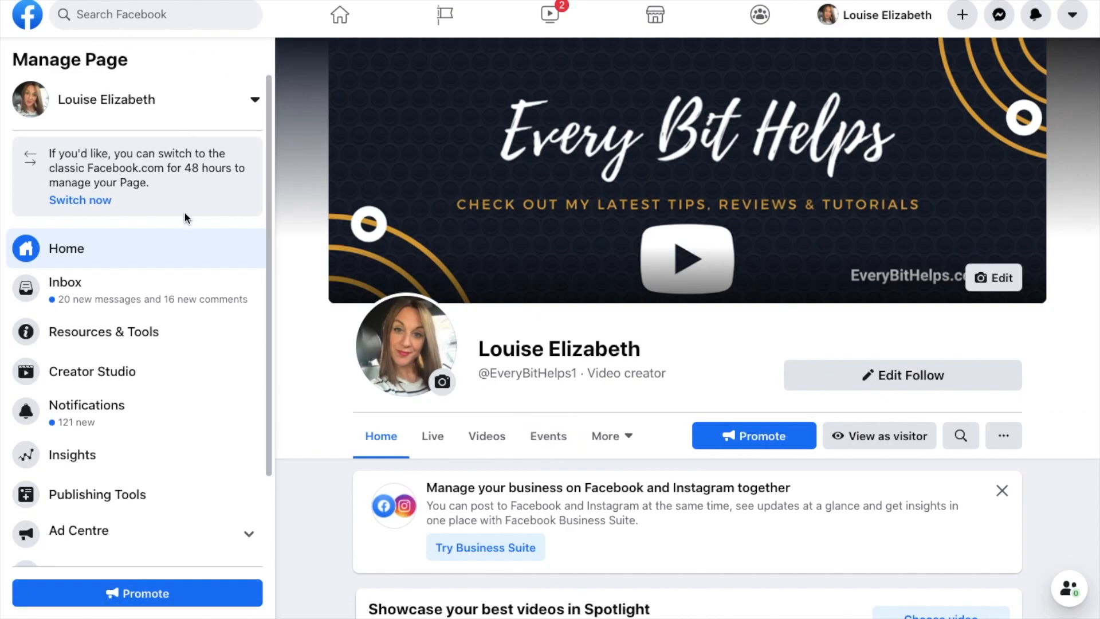
Scroll the Manage Page sidebar down toward the Settings entry.
{"action": "scroll", "scroll_direction": "down", "scroll_amount": 3}
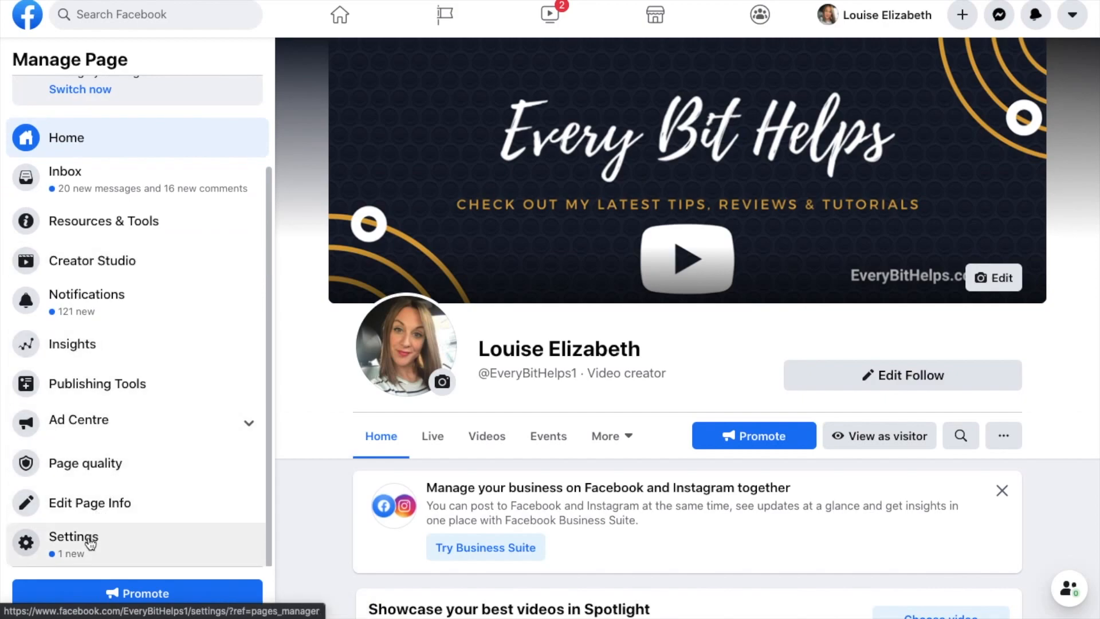
Open Page settings, choose the Instagram section, and start Connect Account.
{"action": "left_click", "coordinate": [73, 537]}
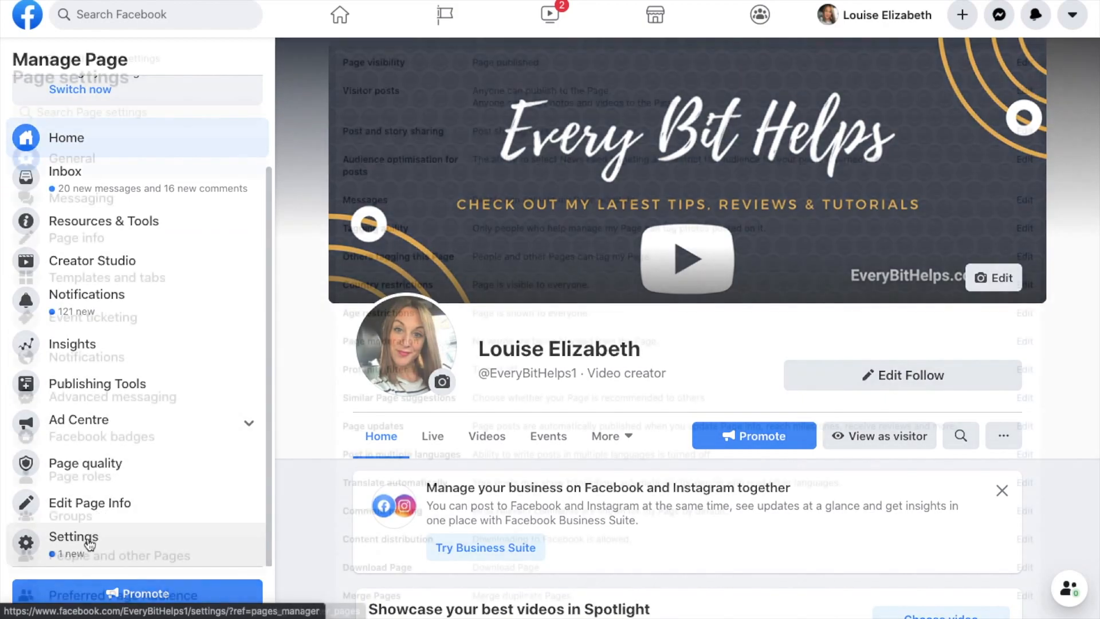
{"action": "left_click", "coordinate": [73, 536]}
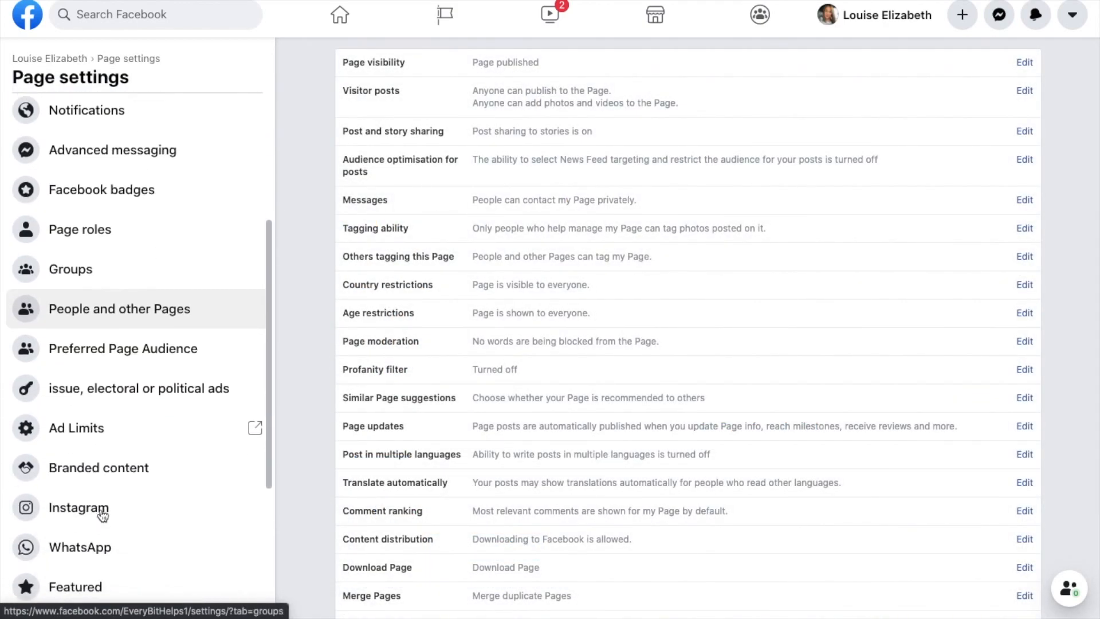
{"action": "scroll", "scroll_direction": "down", "scroll_amount": 3}
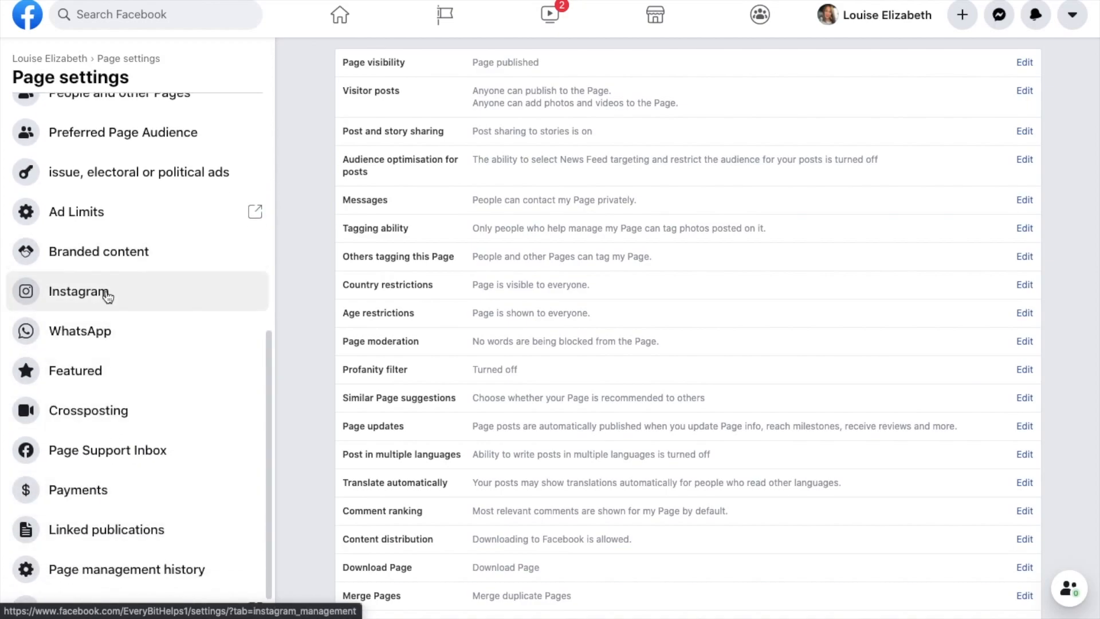
{"action": "left_click", "coordinate": [78, 291]}
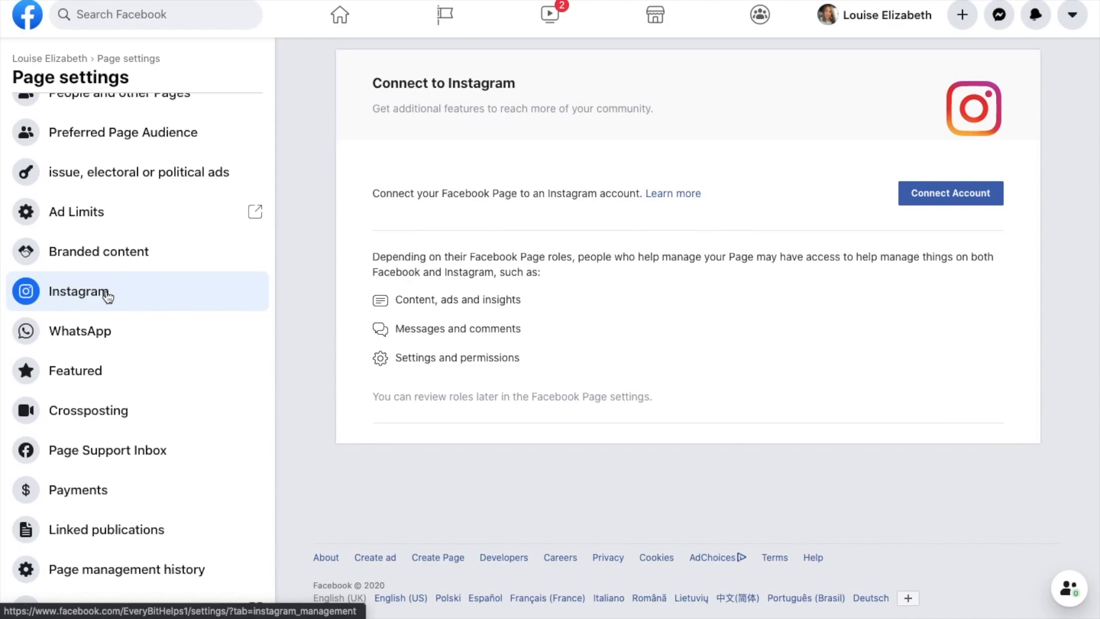
{"action": "mouse_move", "coordinate": [950, 193]}
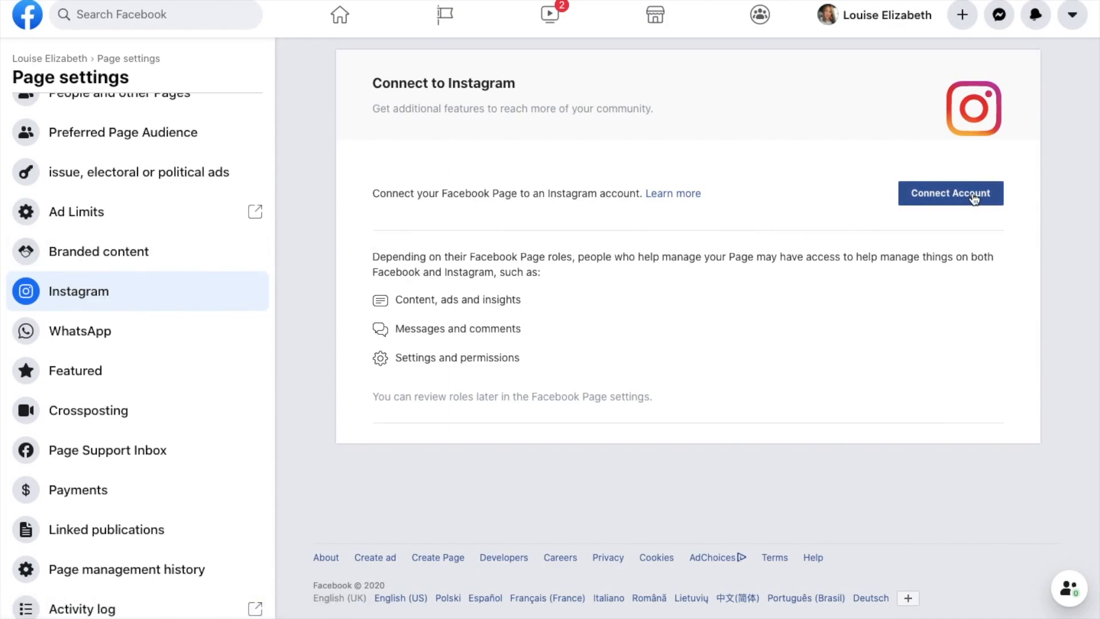
{"action": "left_click", "coordinate": [950, 193]}
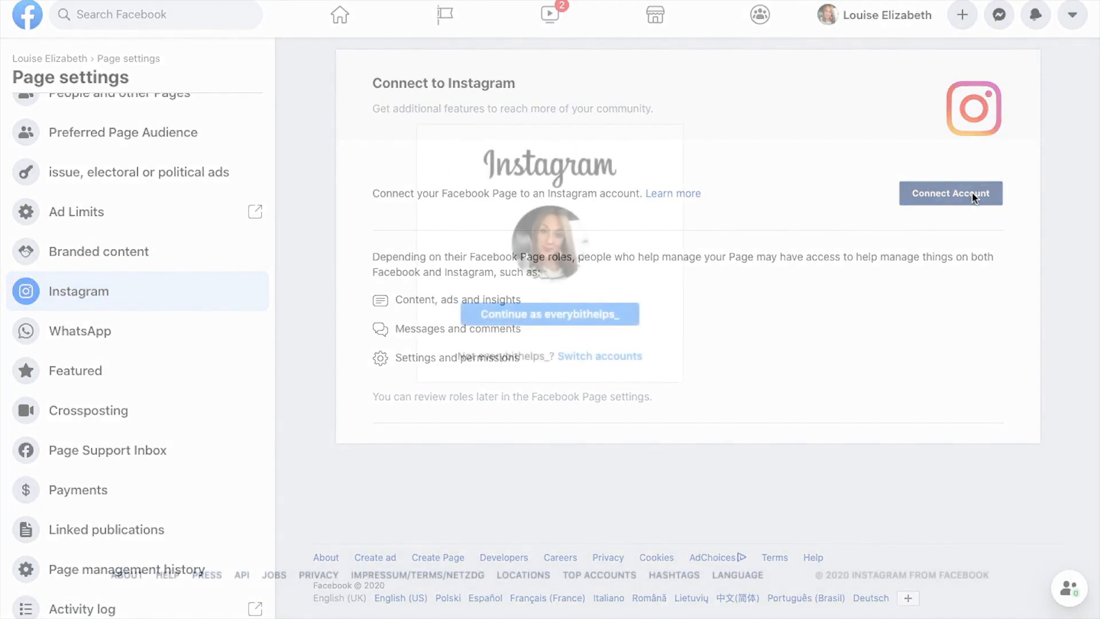
Continue as the signed-in Instagram account to link it to the page.
{"action": "left_click", "coordinate": [950, 193]}
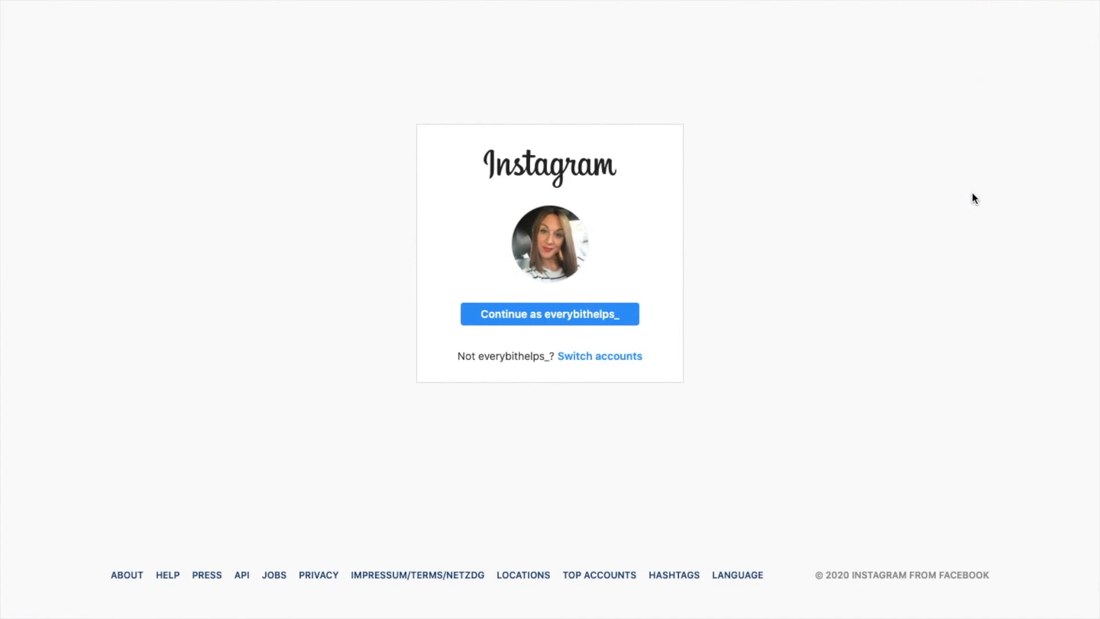
{"action": "mouse_move", "coordinate": [584, 323]}
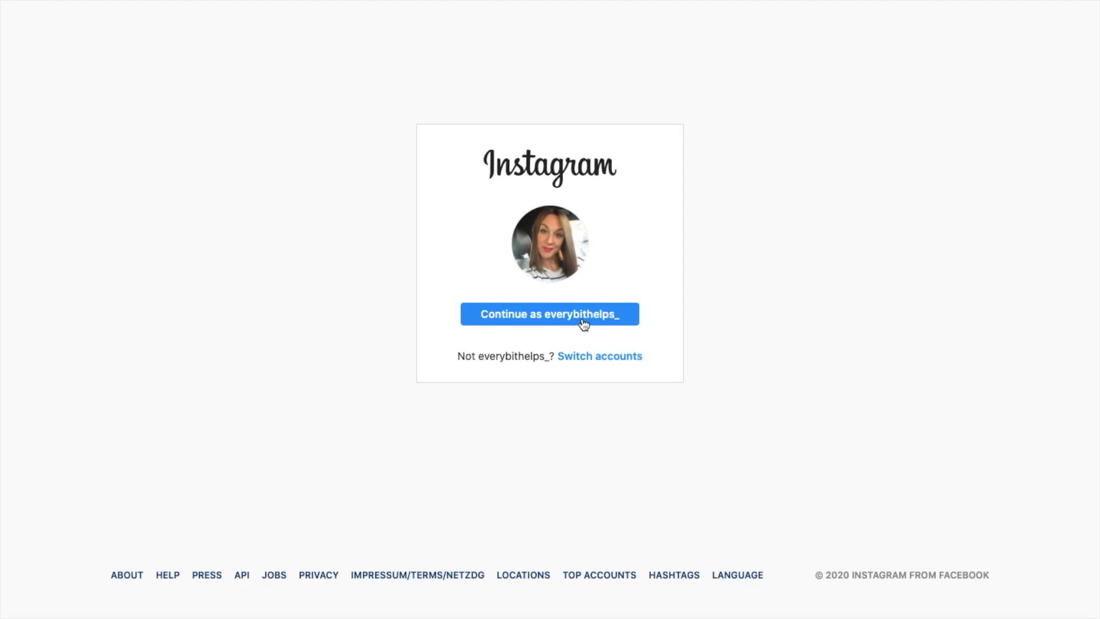
{"action": "left_click", "coordinate": [549, 314]}
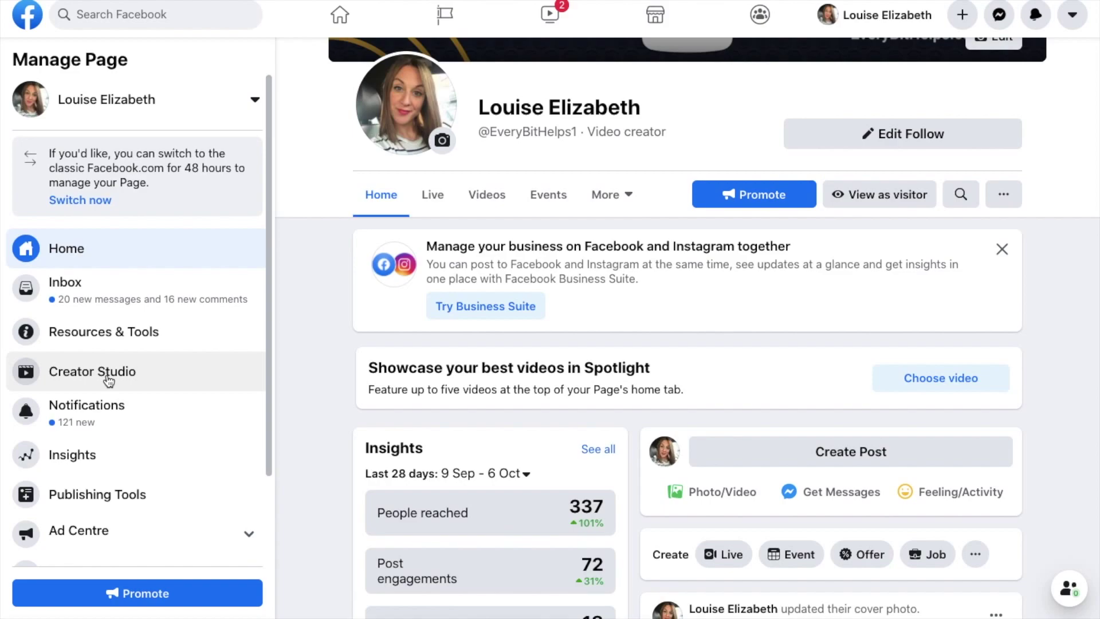
Open Creator Studio for the page, view its Instagram section, then return to Facebook.
{"action": "left_click", "coordinate": [92, 371]}
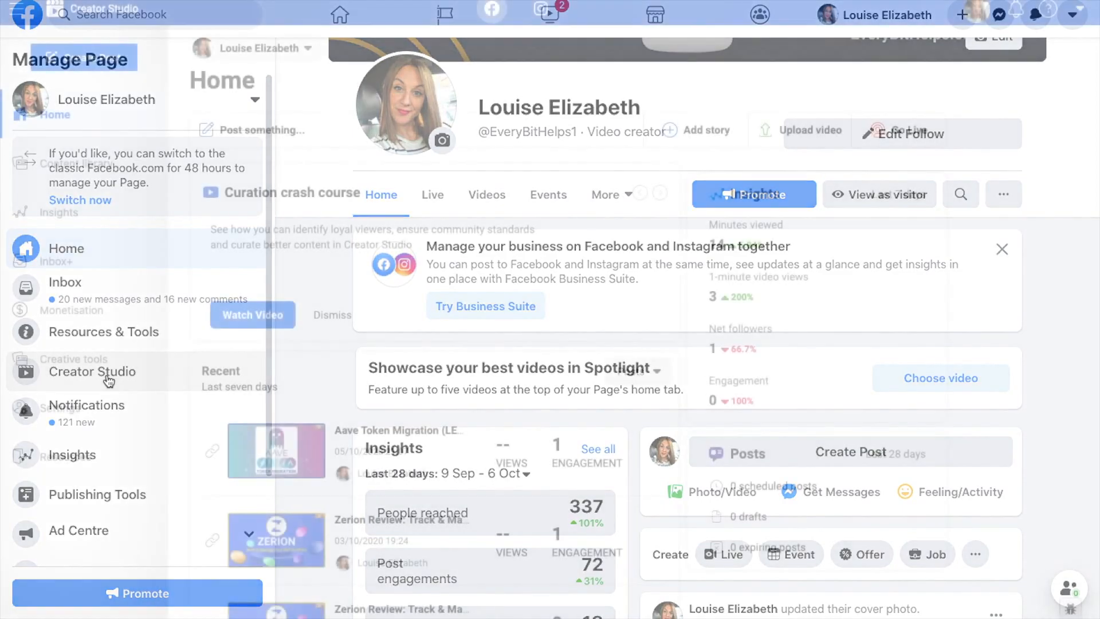
{"action": "left_click", "coordinate": [91, 372]}
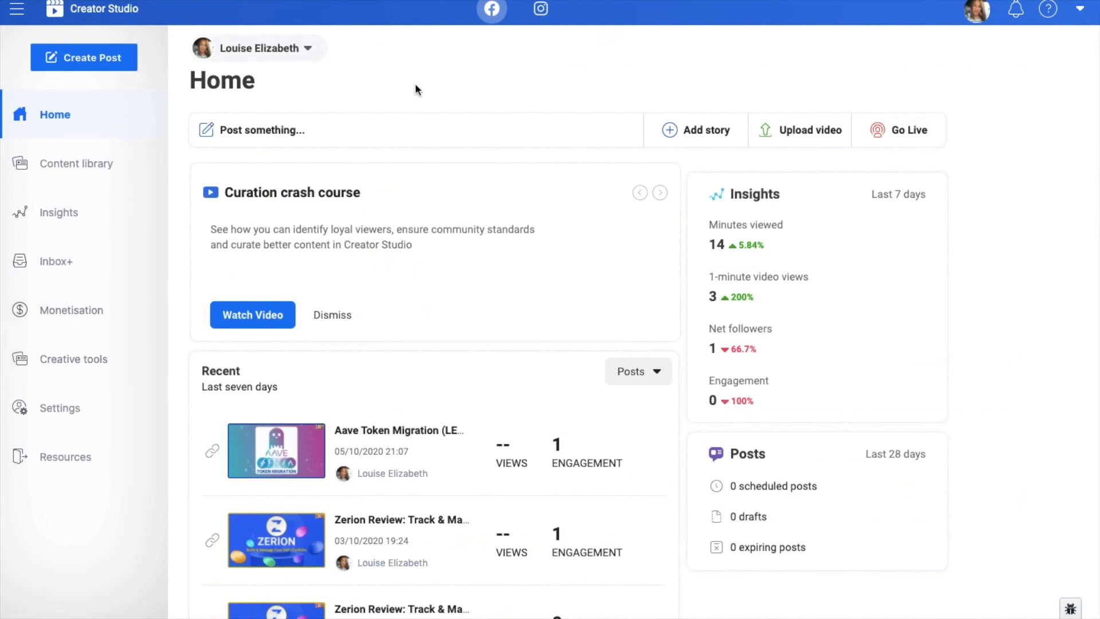
{"action": "mouse_move", "coordinate": [491, 10]}
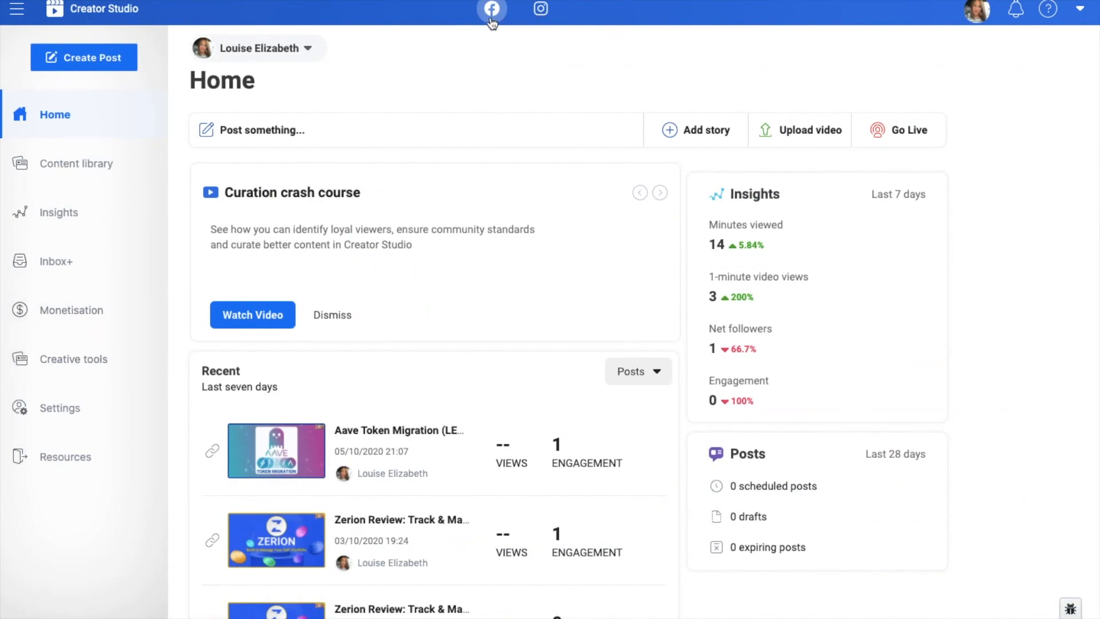
{"action": "left_click", "coordinate": [540, 9]}
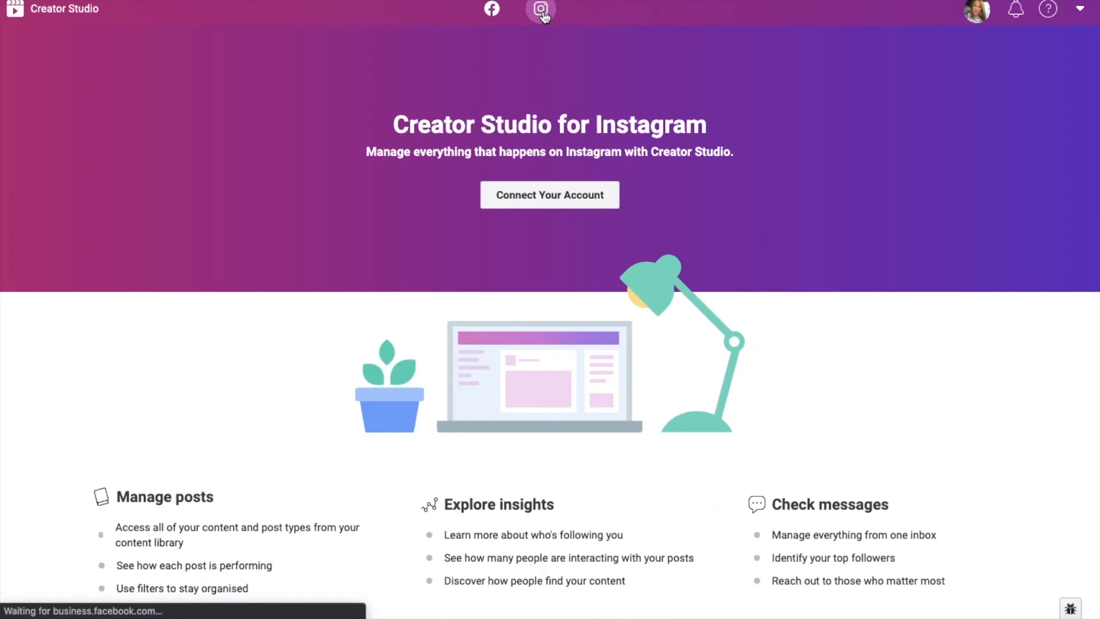
{"action": "mouse_move", "coordinate": [480, 21]}
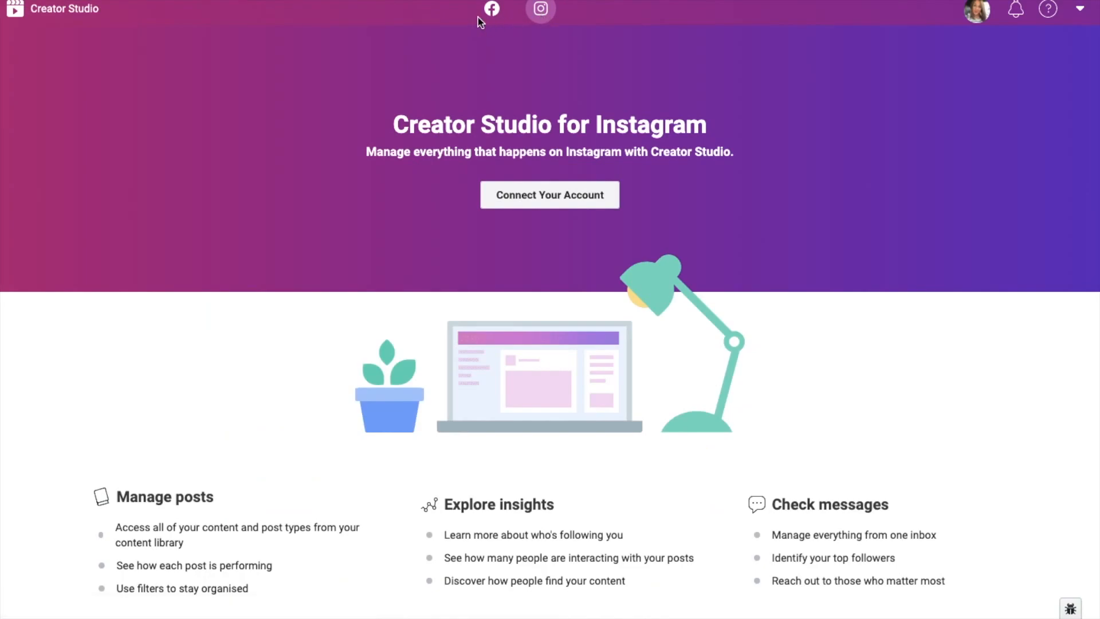
{"action": "mouse_move", "coordinate": [491, 12]}
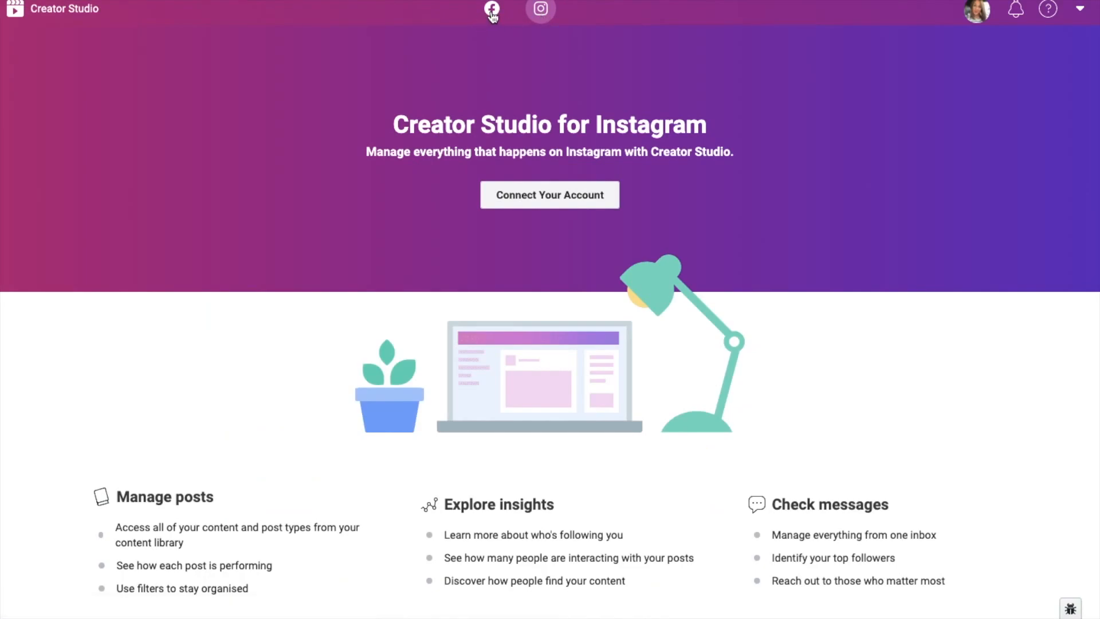
{"action": "left_click", "coordinate": [491, 11]}
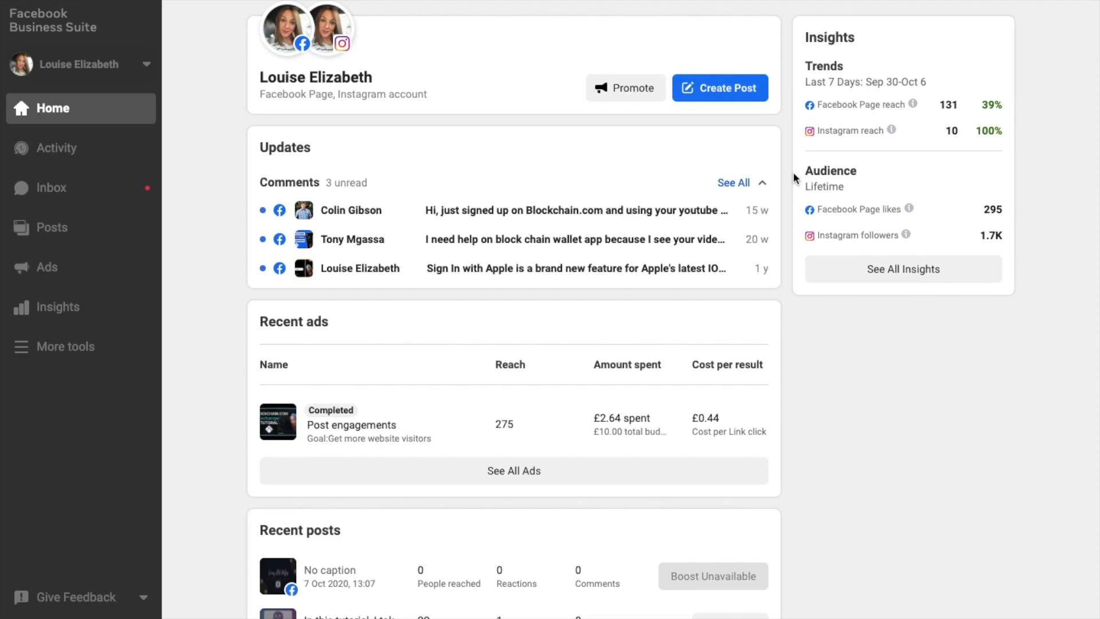
{"action": "mouse_move", "coordinate": [978, 294]}
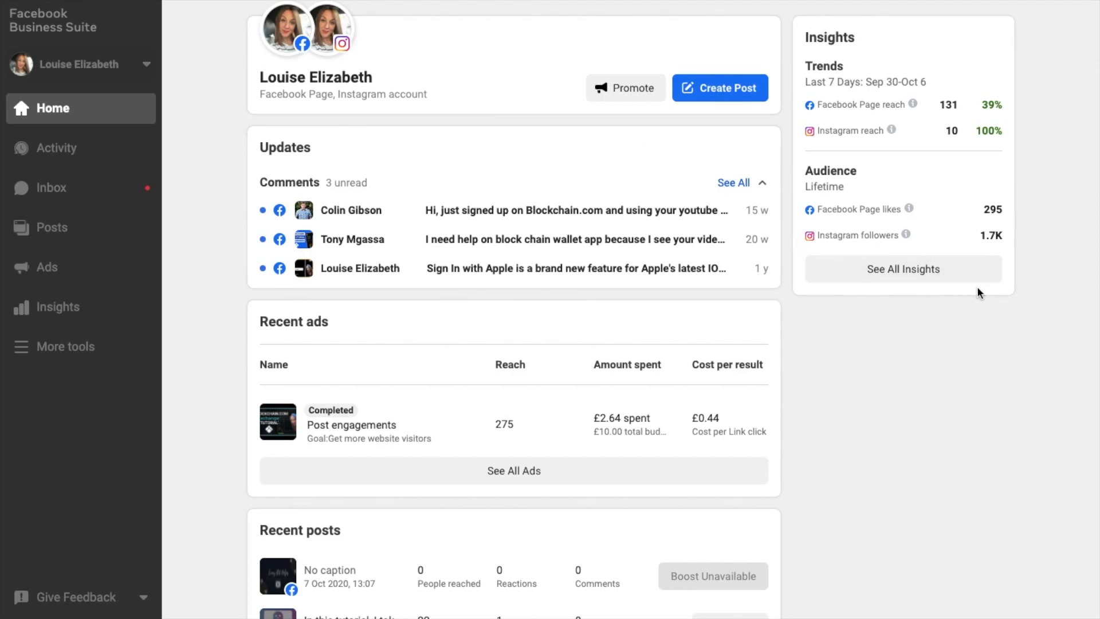
{"action": "mouse_move", "coordinate": [67, 152]}
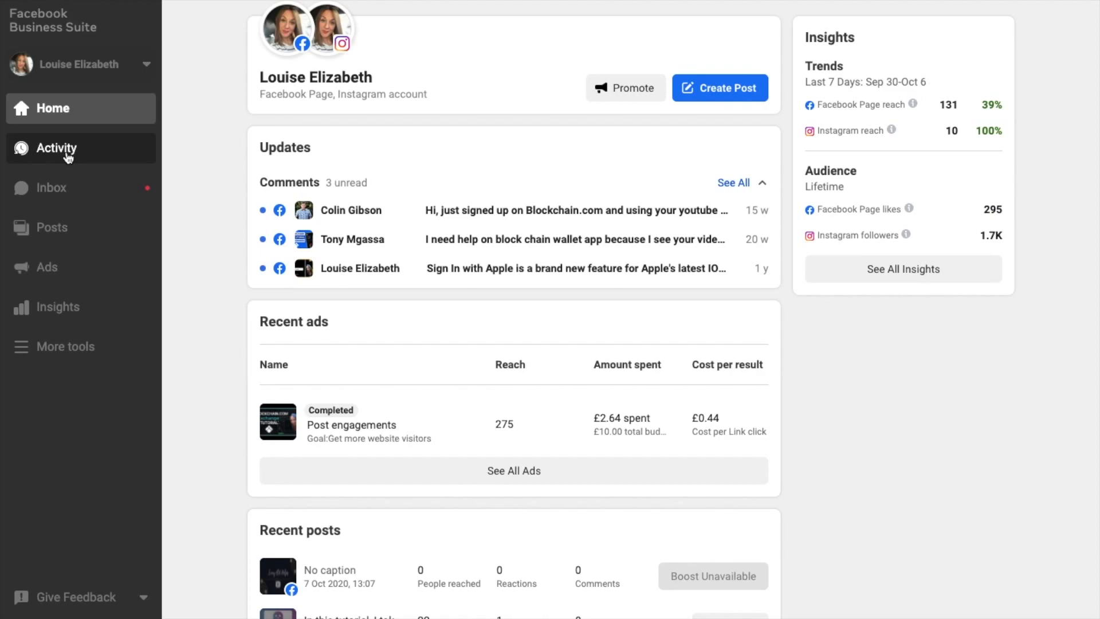
{"action": "mouse_move", "coordinate": [50, 187]}
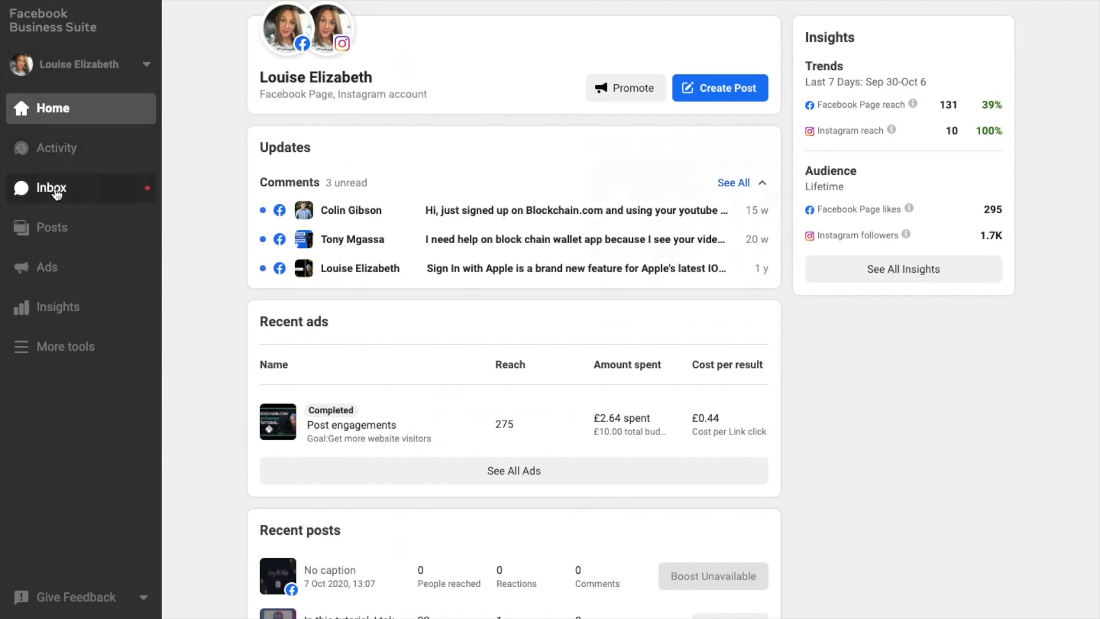
Open the Inbox and view the automated responses with instant reply switched on.
{"action": "left_click", "coordinate": [49, 187]}
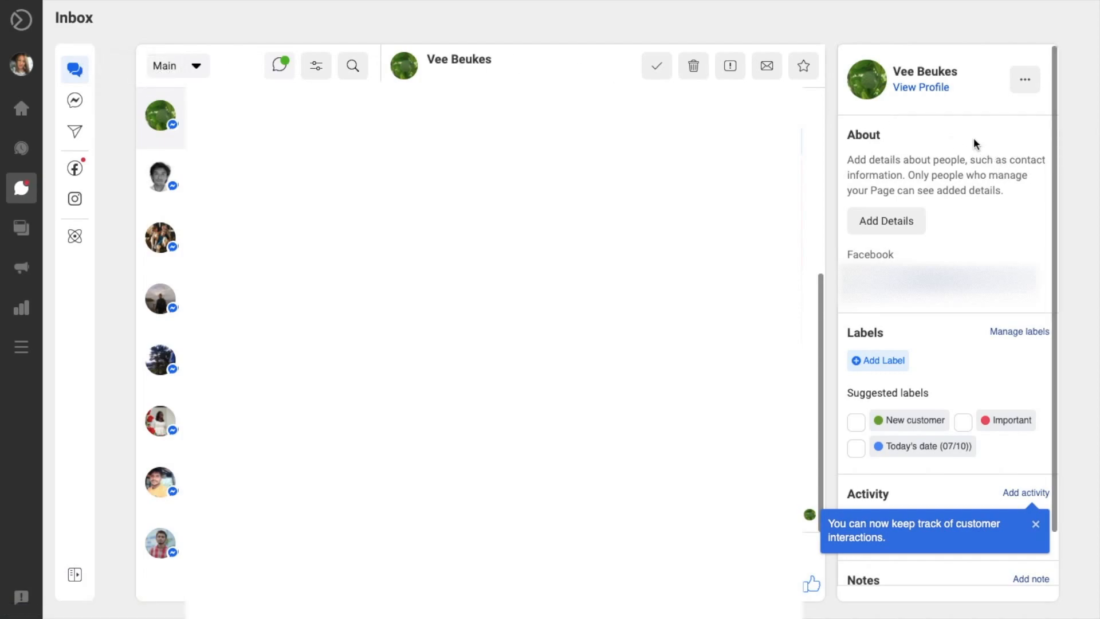
{"action": "mouse_move", "coordinate": [968, 206]}
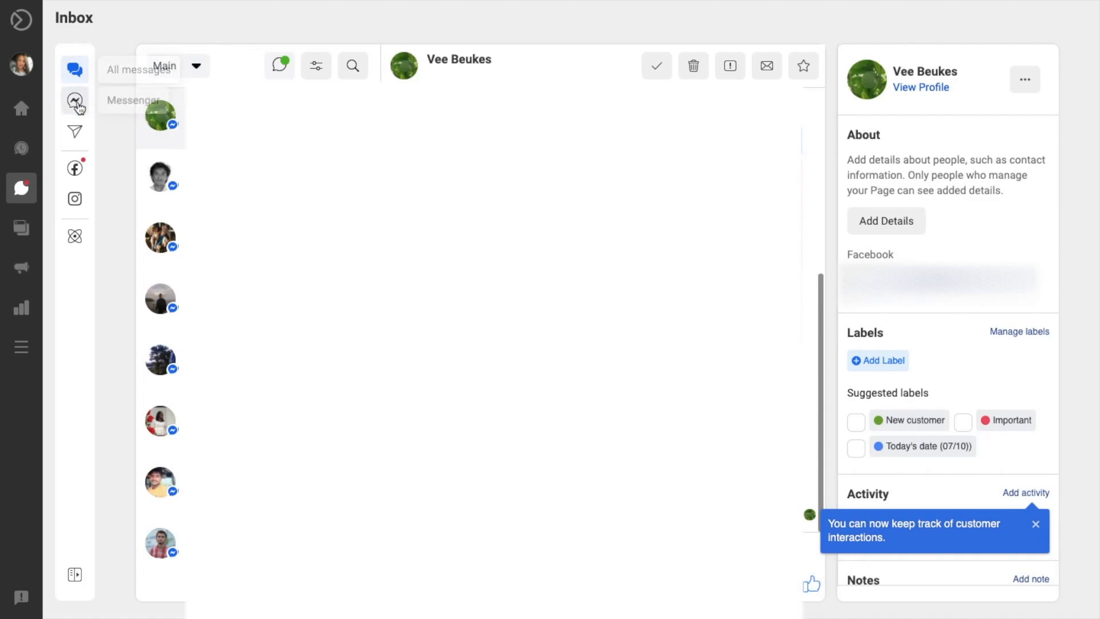
{"action": "mouse_move", "coordinate": [75, 134]}
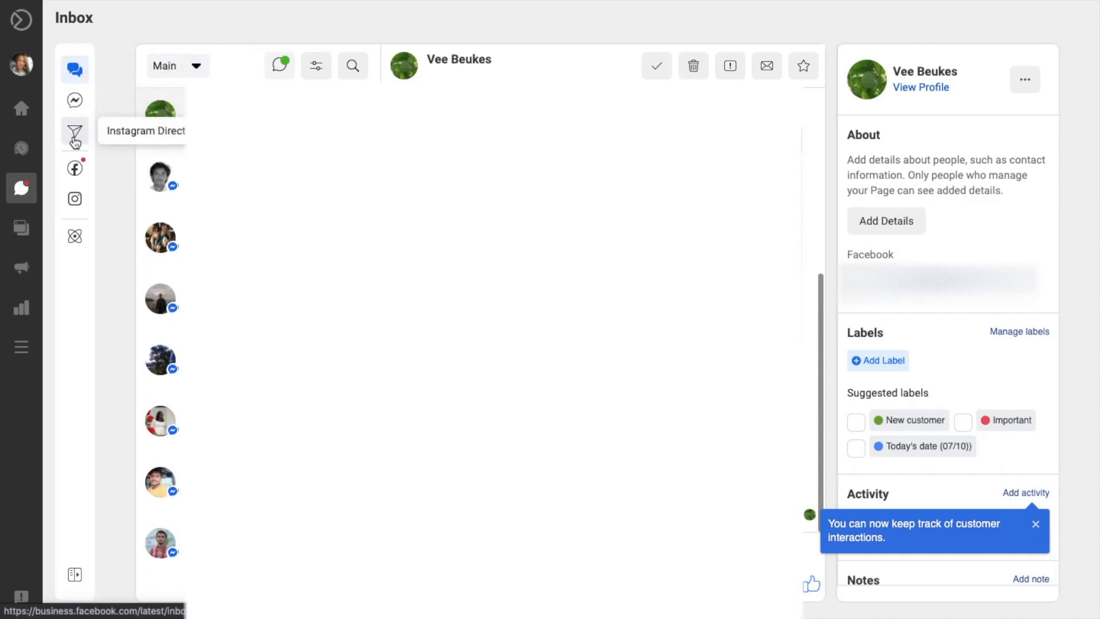
{"action": "mouse_move", "coordinate": [74, 197]}
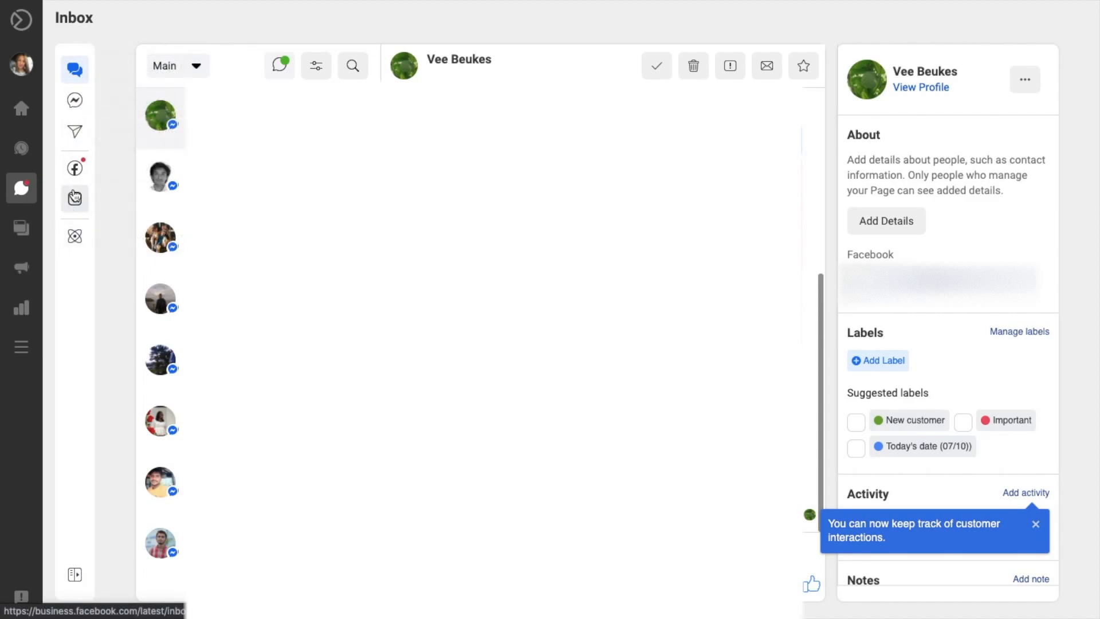
{"action": "mouse_move", "coordinate": [75, 199]}
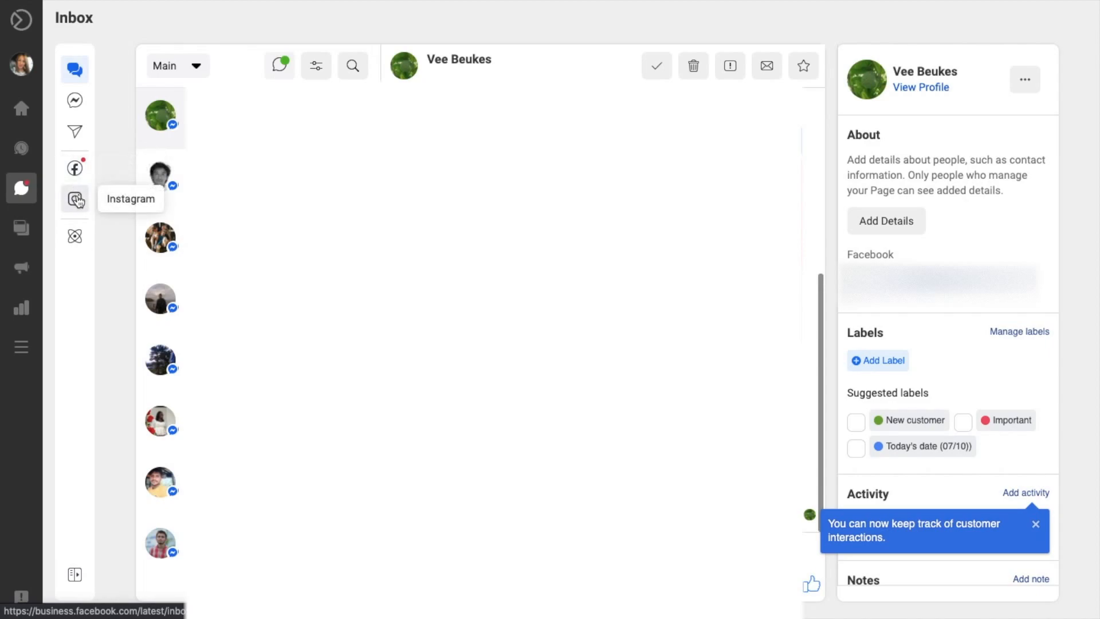
{"action": "left_click", "coordinate": [74, 236]}
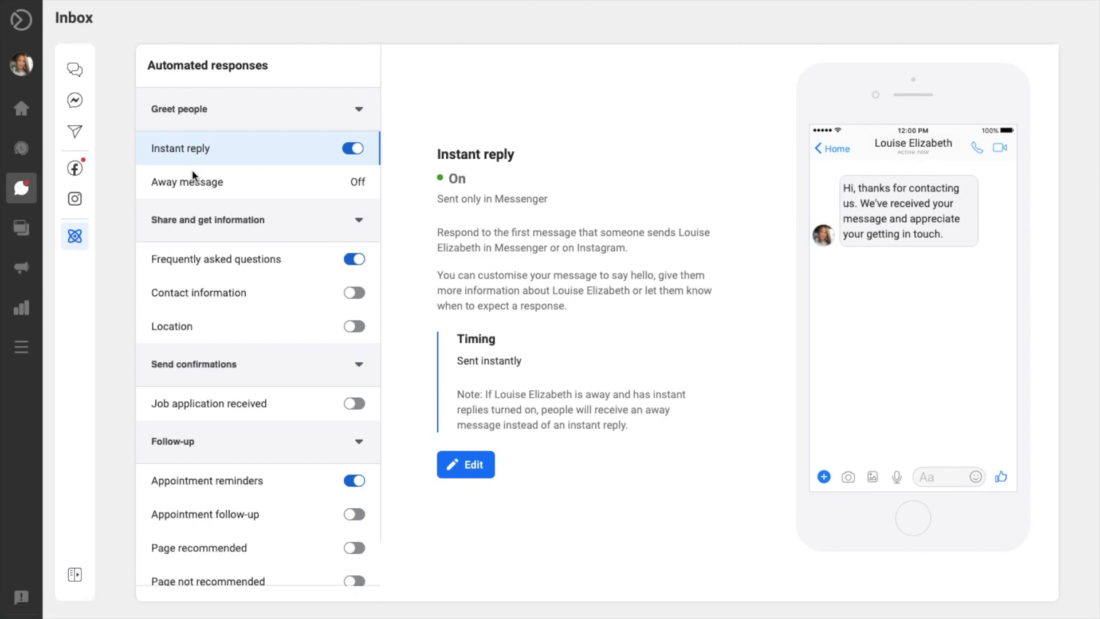
{"action": "mouse_move", "coordinate": [213, 152]}
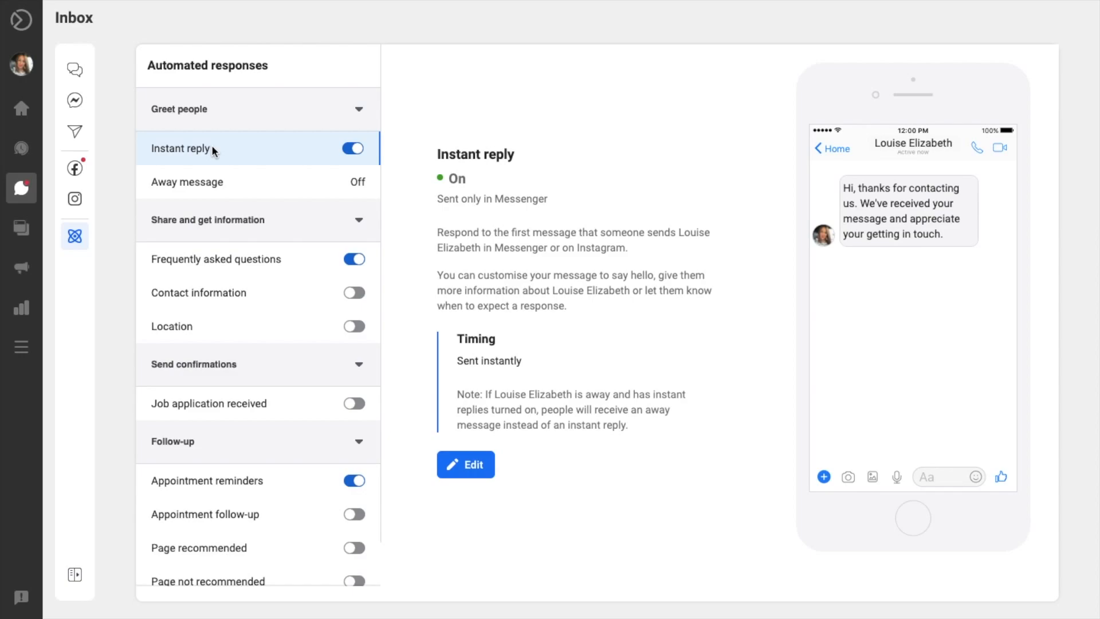
{"action": "mouse_move", "coordinate": [21, 229]}
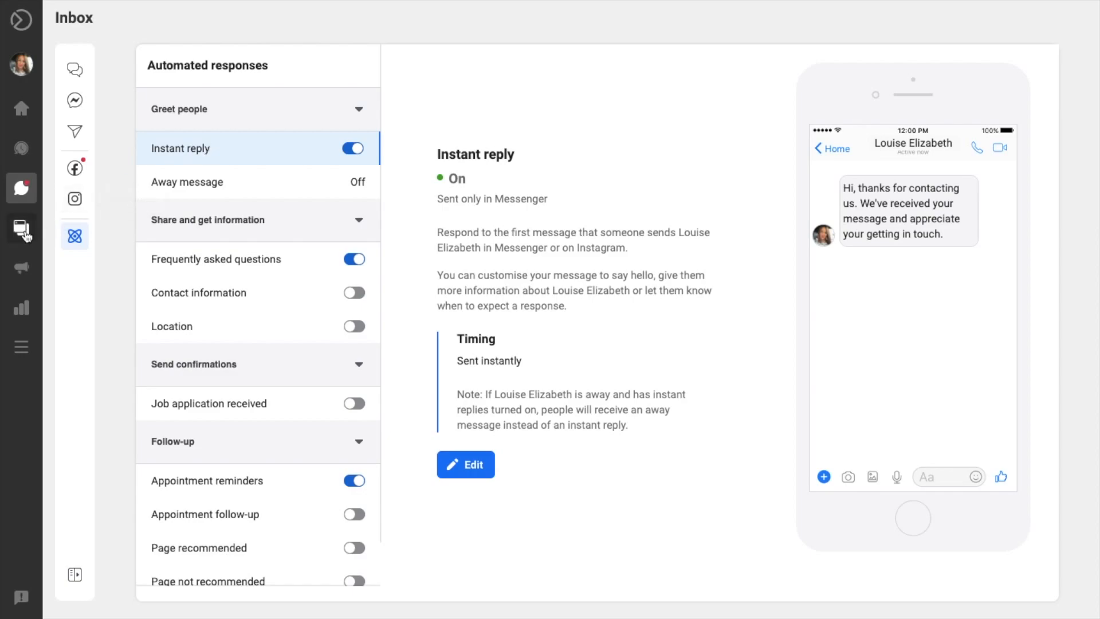
Open the Posts list showing reach, engagement, reactions and comments for published posts.
{"action": "left_click", "coordinate": [21, 228]}
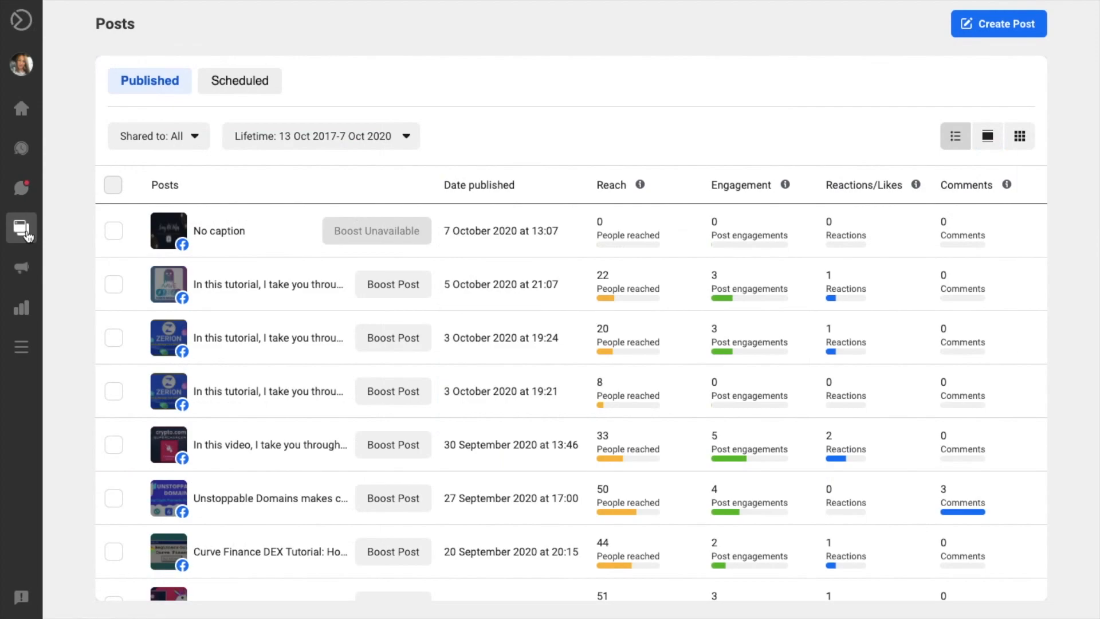
{"action": "mouse_move", "coordinate": [734, 43]}
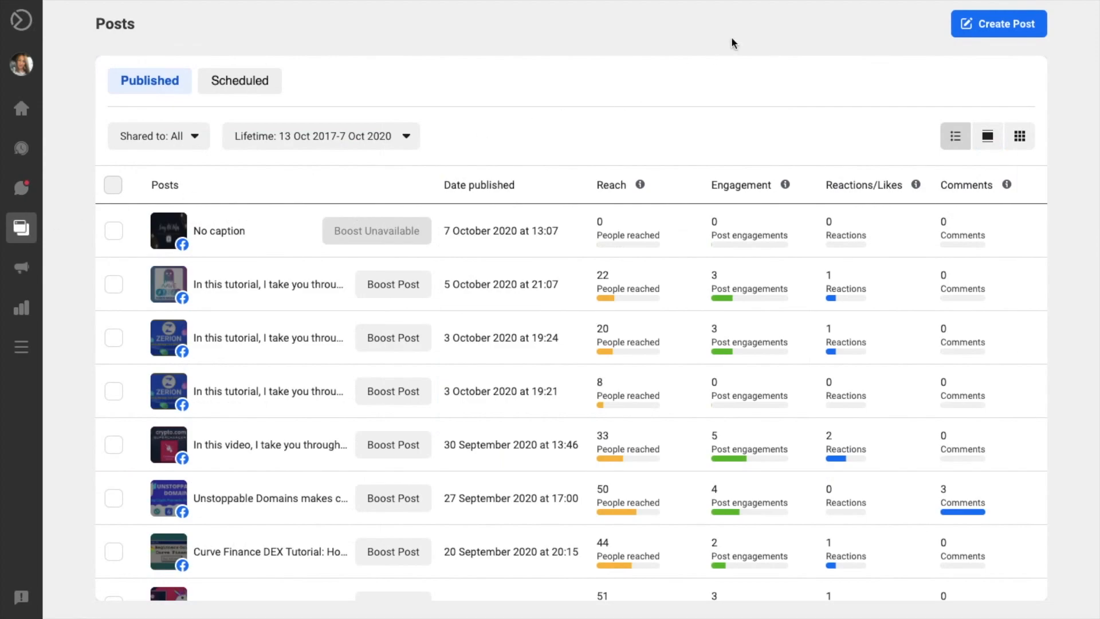
{"action": "left_click", "coordinate": [998, 23]}
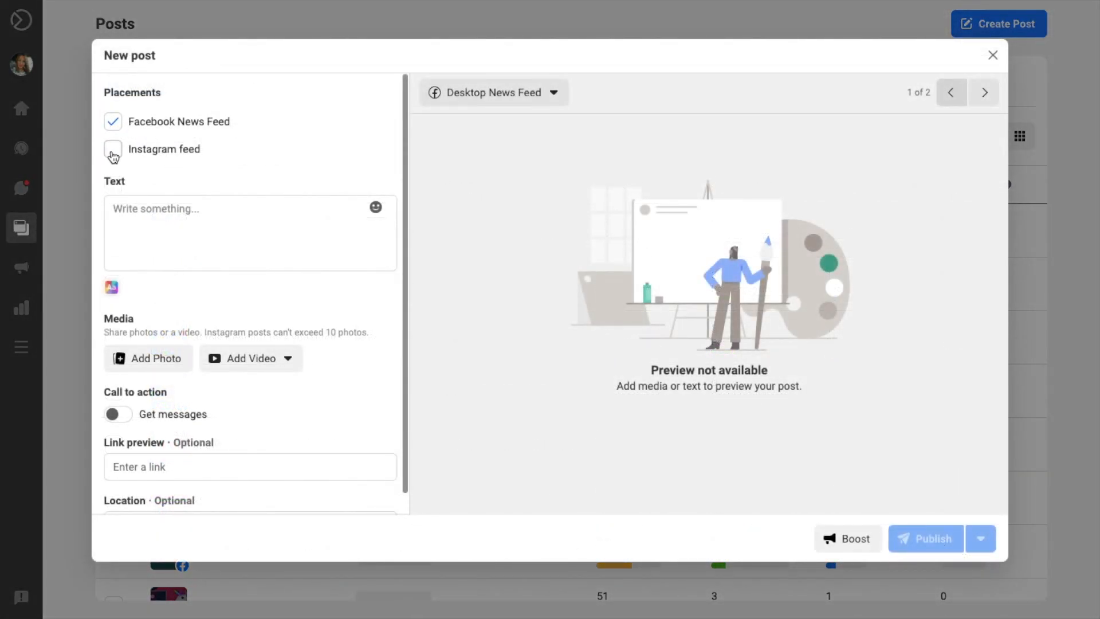
{"action": "left_click", "coordinate": [112, 149]}
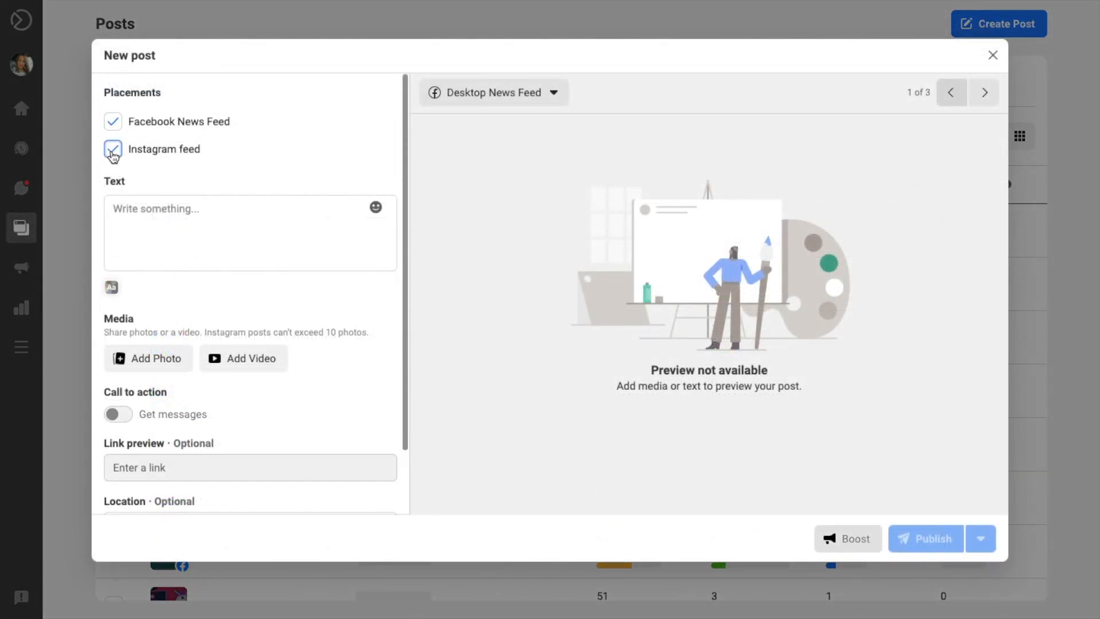
{"action": "type", "text": "ggghk"}
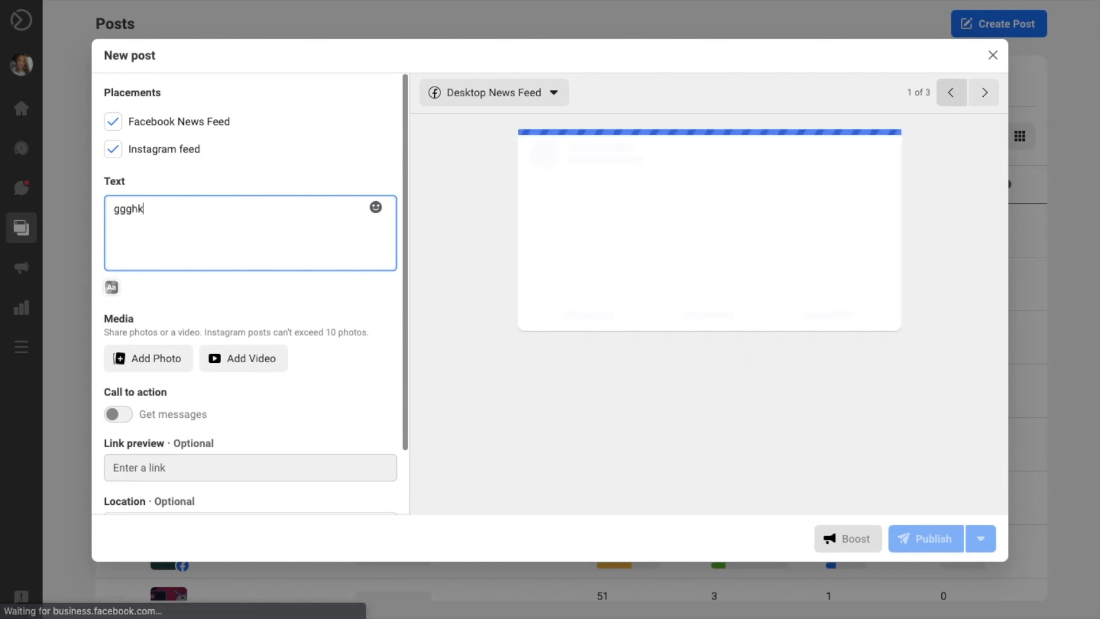
{"action": "left_click", "coordinate": [112, 149]}
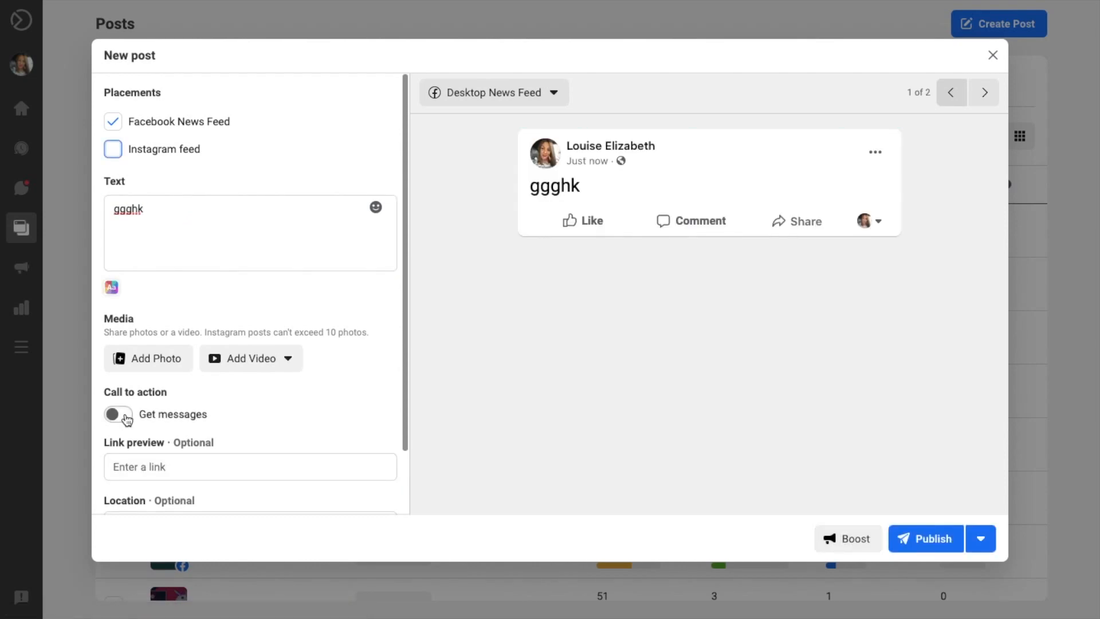
{"action": "mouse_move", "coordinate": [225, 126]}
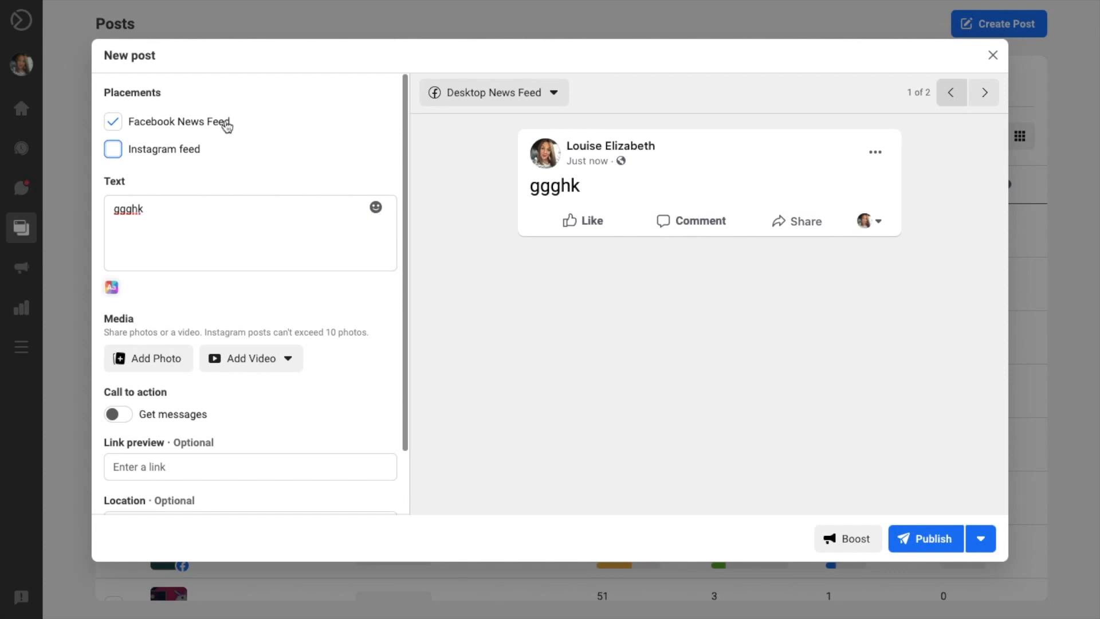
{"action": "mouse_move", "coordinate": [257, 126]}
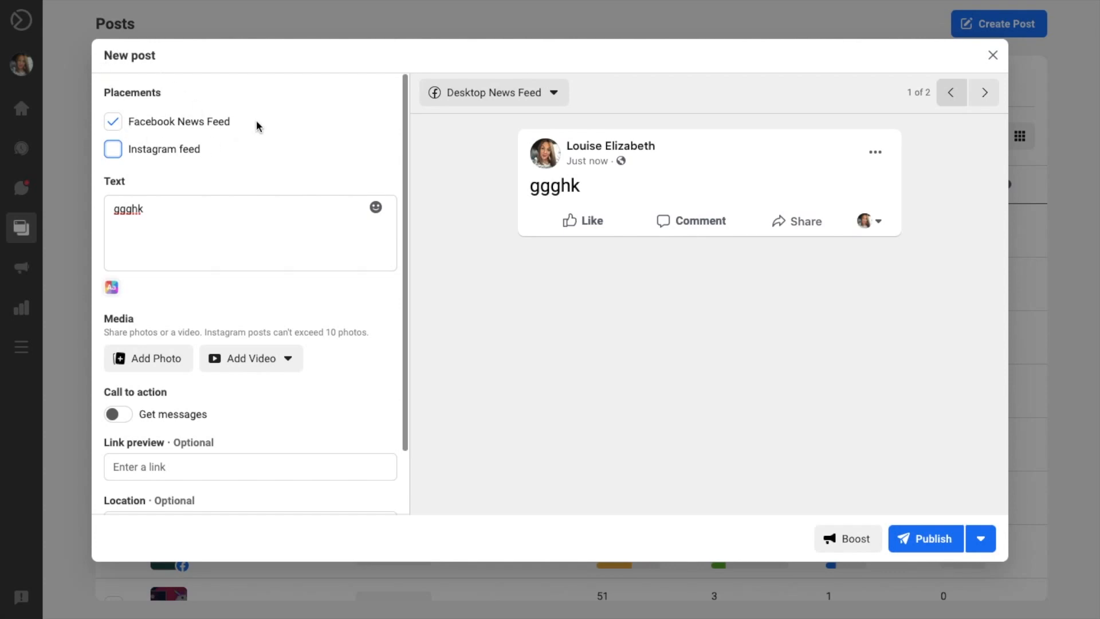
{"action": "mouse_move", "coordinate": [209, 381]}
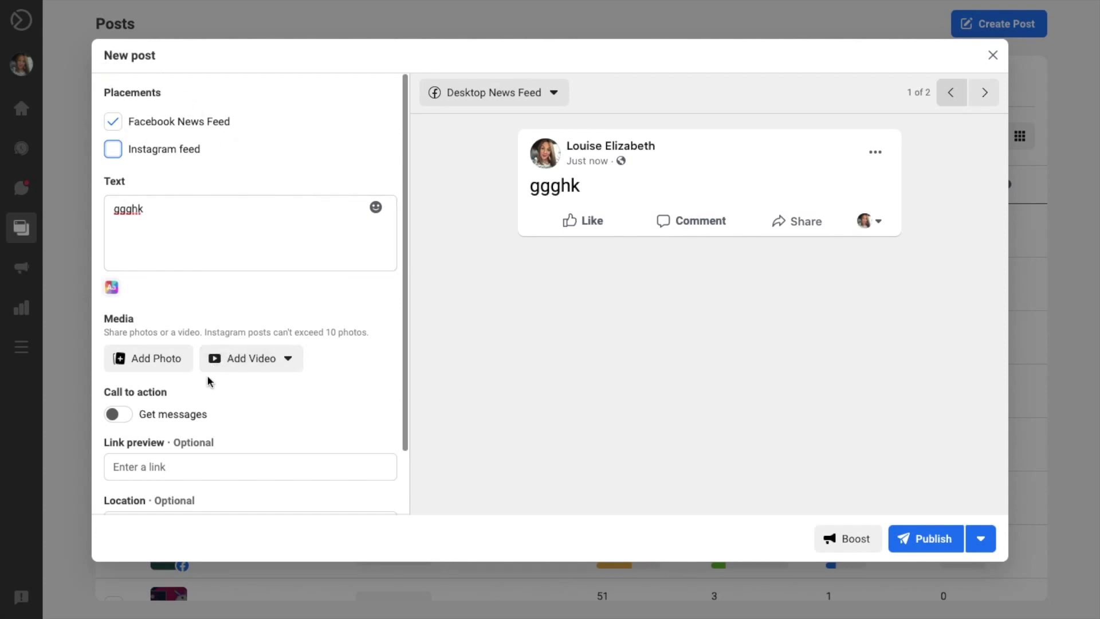
{"action": "mouse_move", "coordinate": [167, 414]}
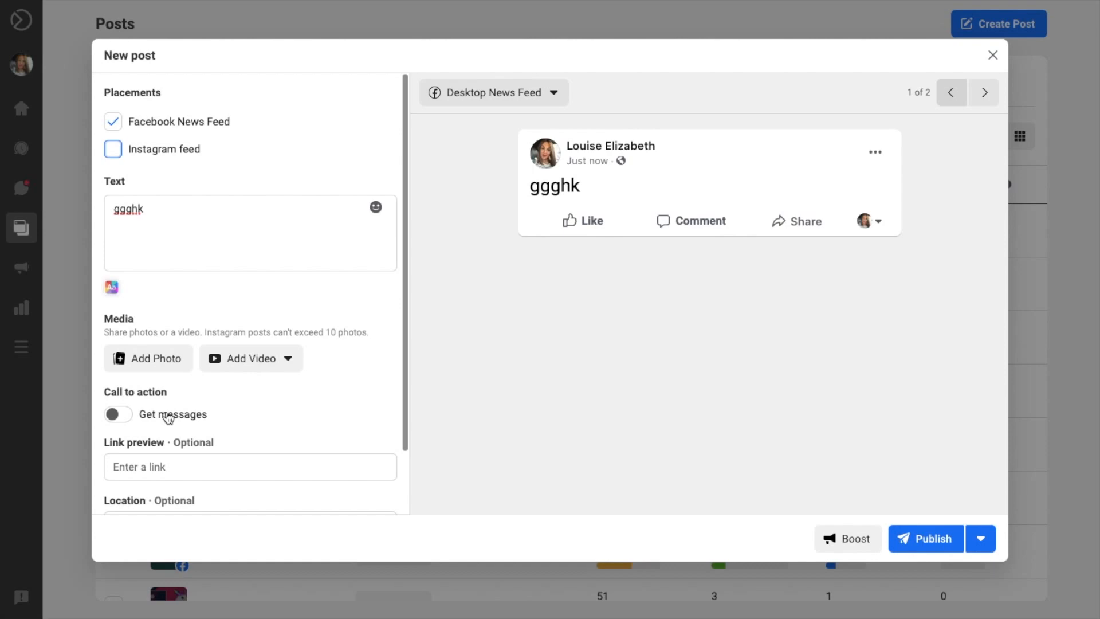
{"action": "left_click", "coordinate": [113, 149]}
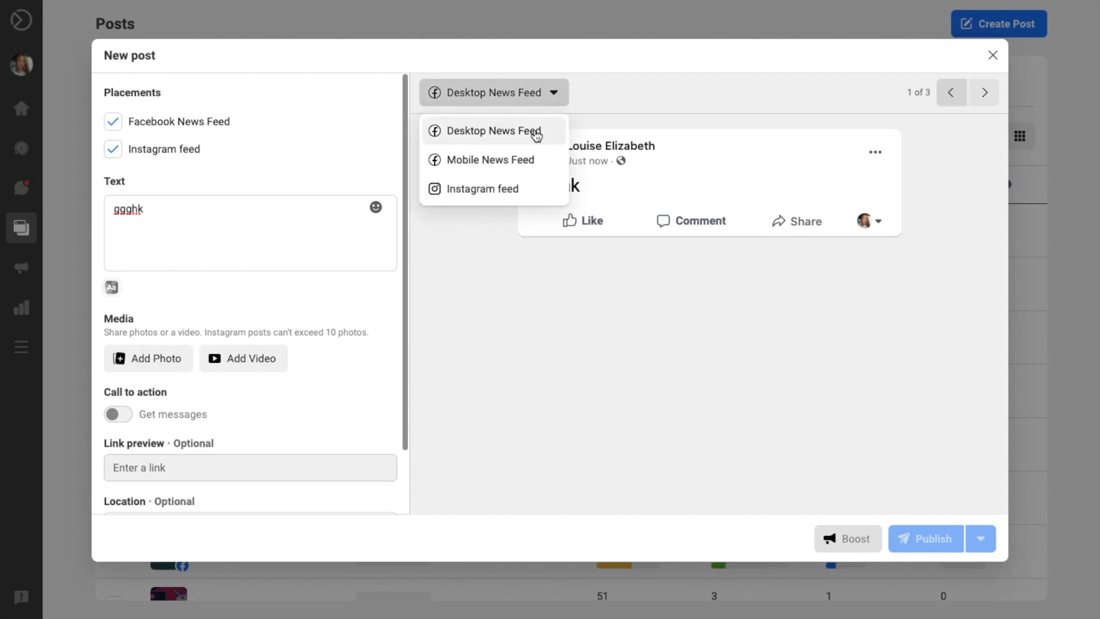
{"action": "mouse_move", "coordinate": [494, 188]}
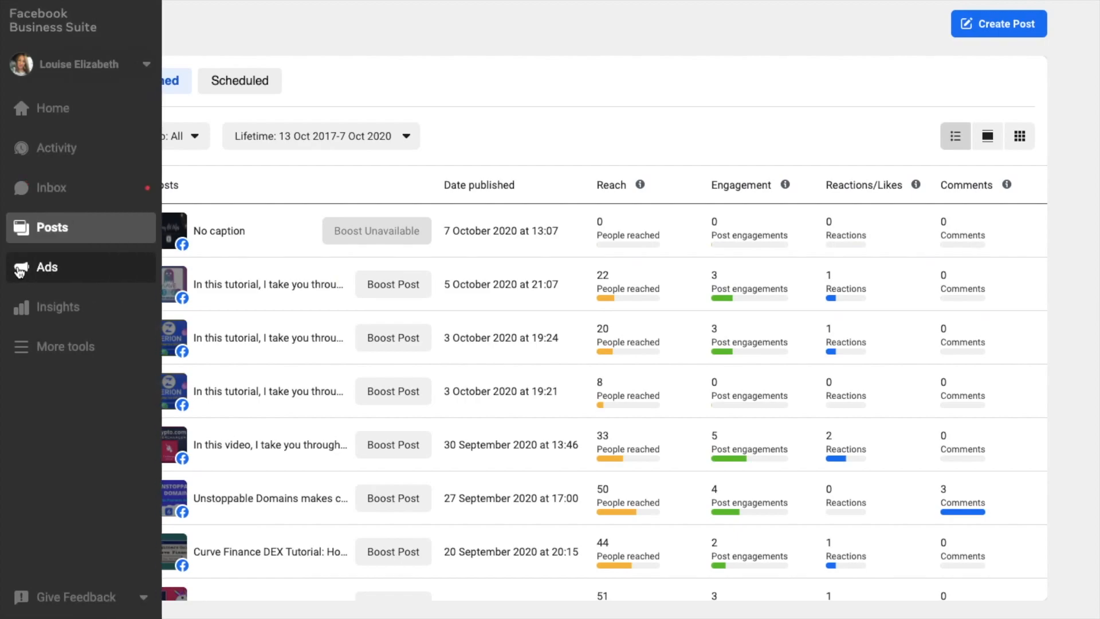
{"action": "left_click", "coordinate": [46, 267]}
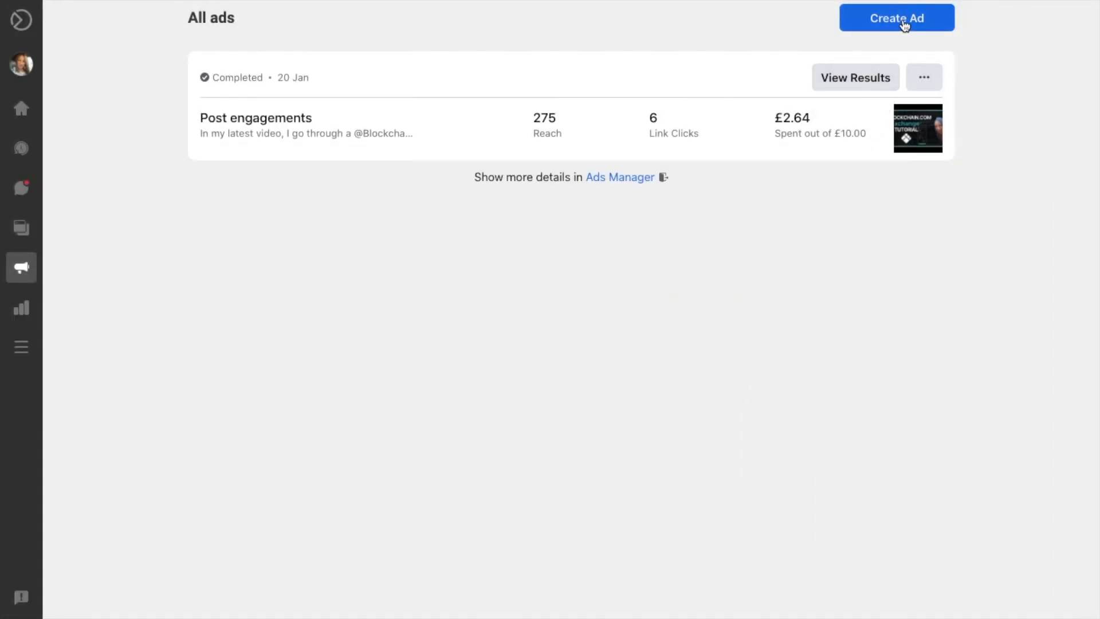
{"action": "left_click", "coordinate": [896, 18]}
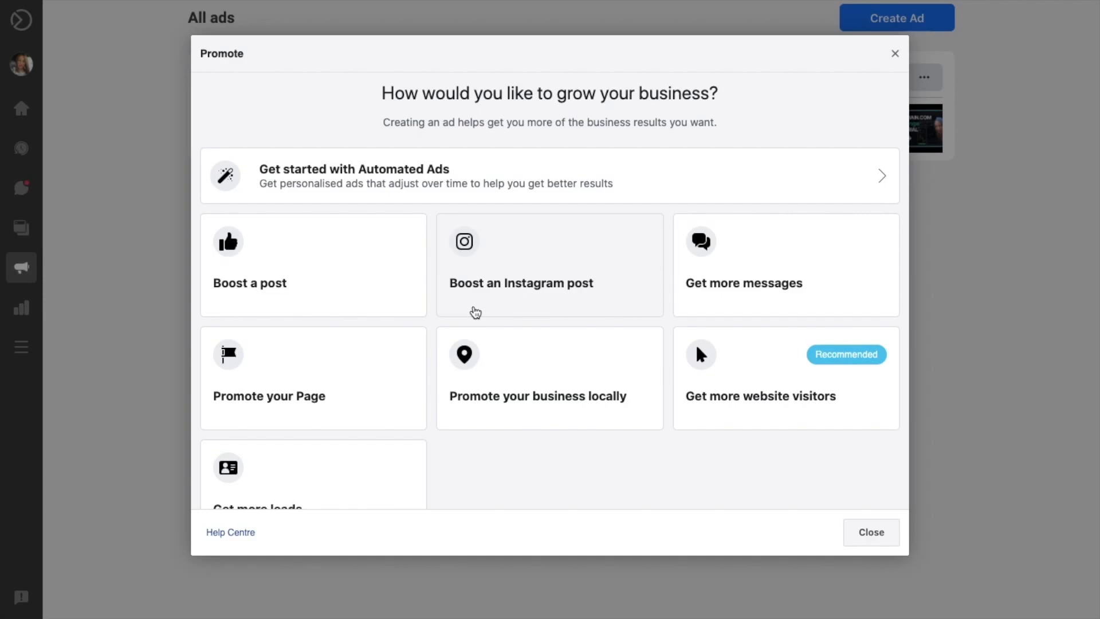
{"action": "left_click", "coordinate": [871, 532]}
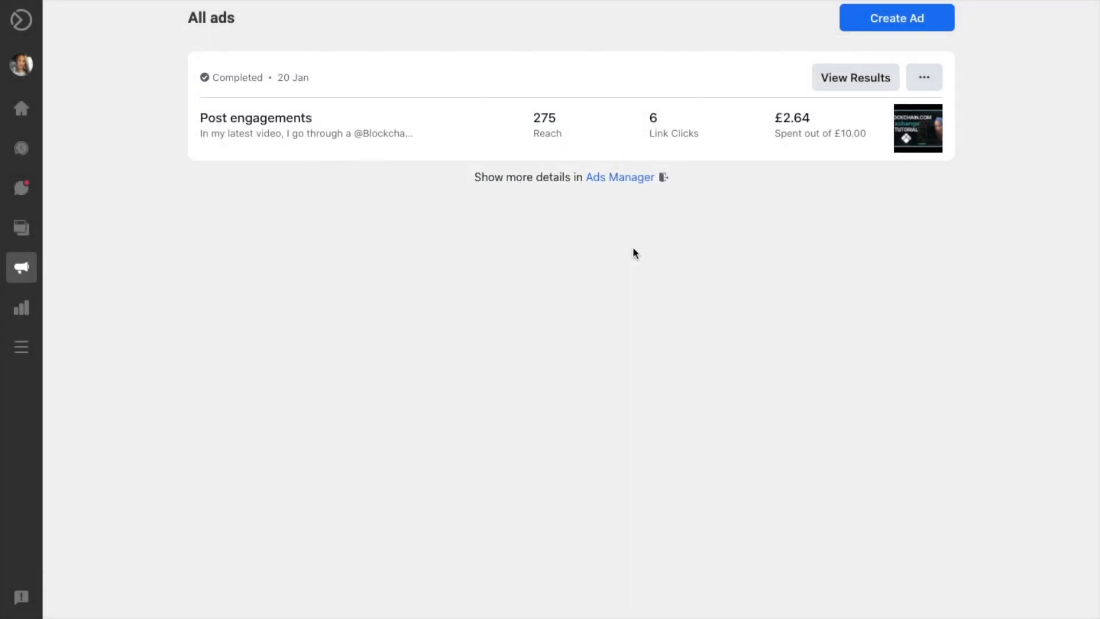
{"action": "mouse_move", "coordinate": [781, 229]}
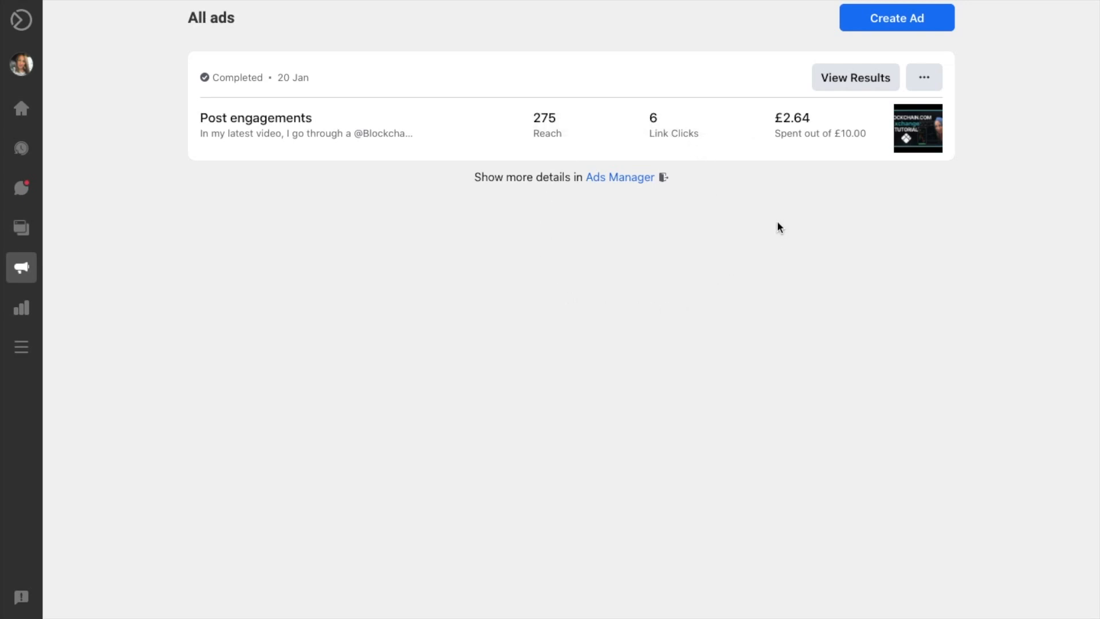
{"action": "mouse_move", "coordinate": [22, 307]}
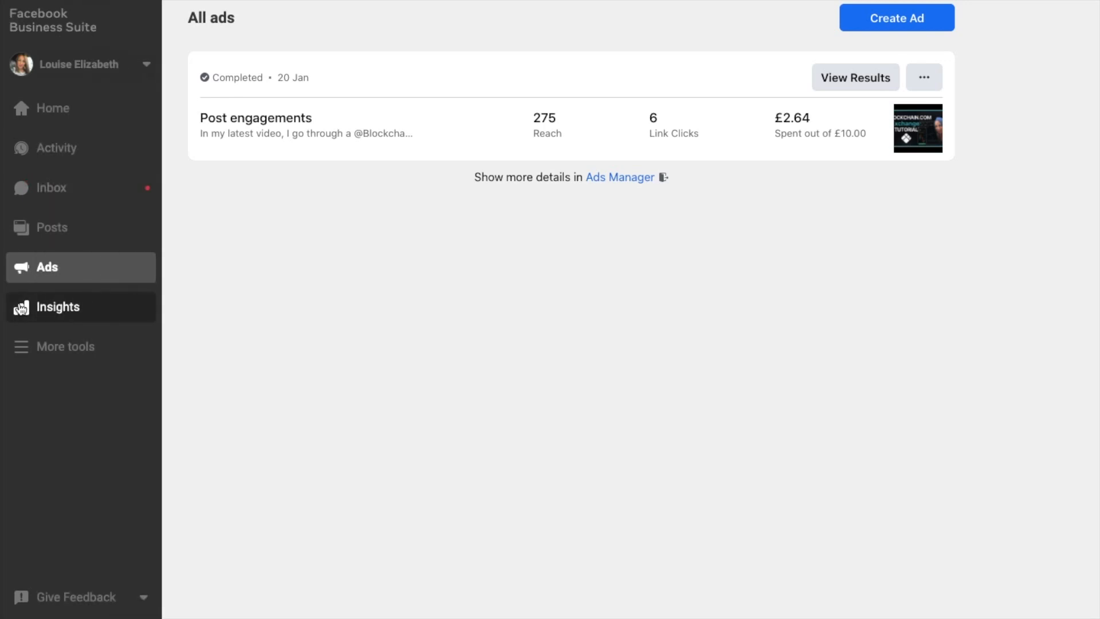
Open Insights and view Overview, Trends and Content, ending on the Audience report.
{"action": "left_click", "coordinate": [59, 306]}
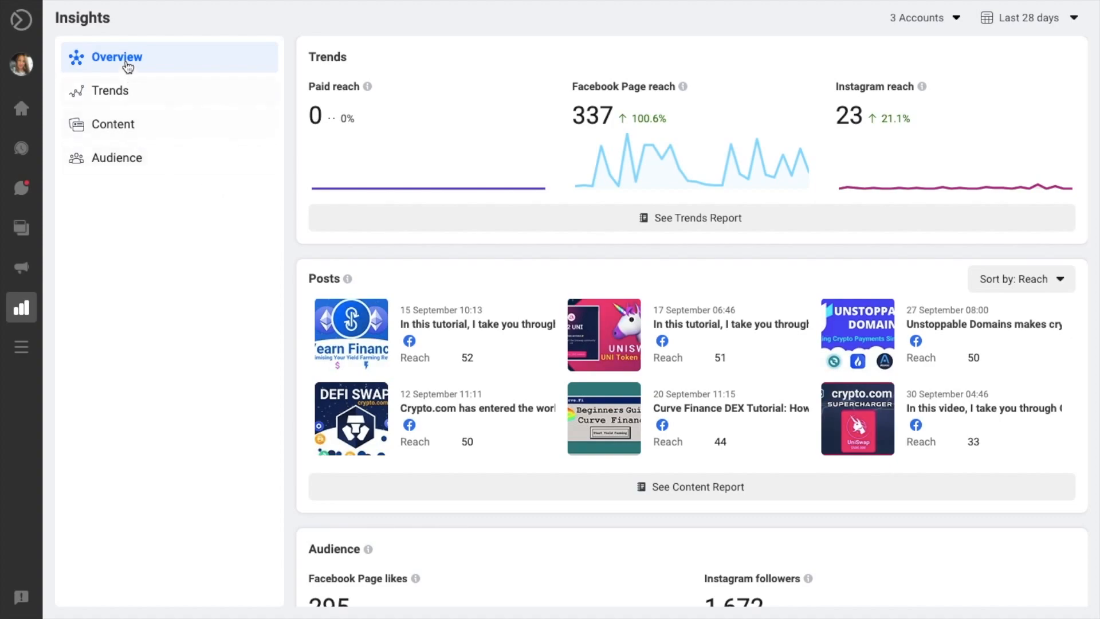
{"action": "left_click", "coordinate": [110, 90]}
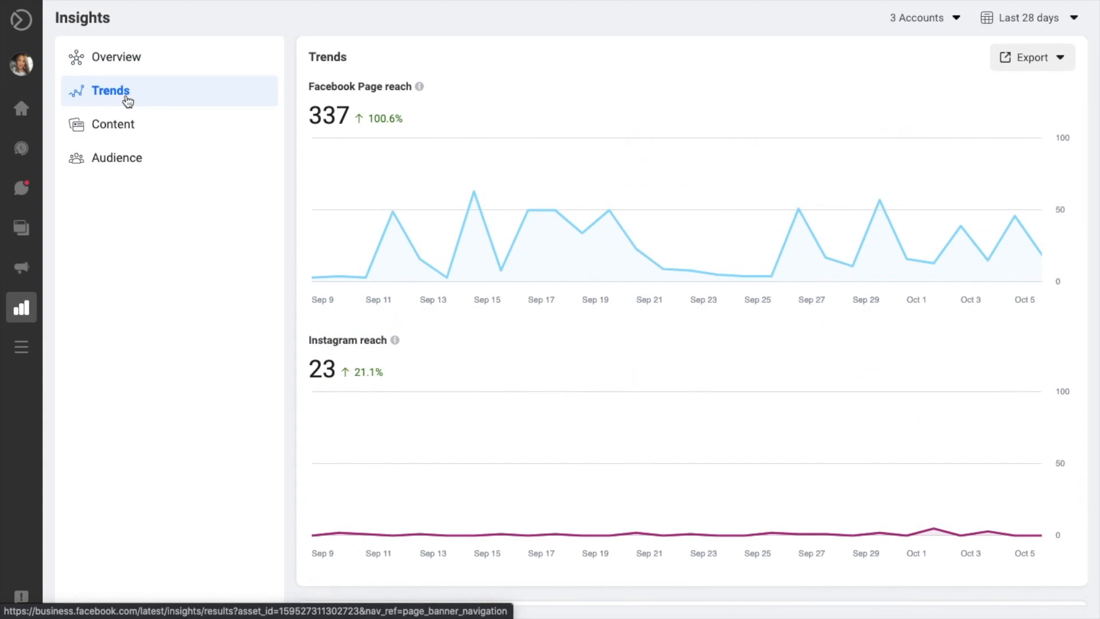
{"action": "left_click", "coordinate": [113, 124]}
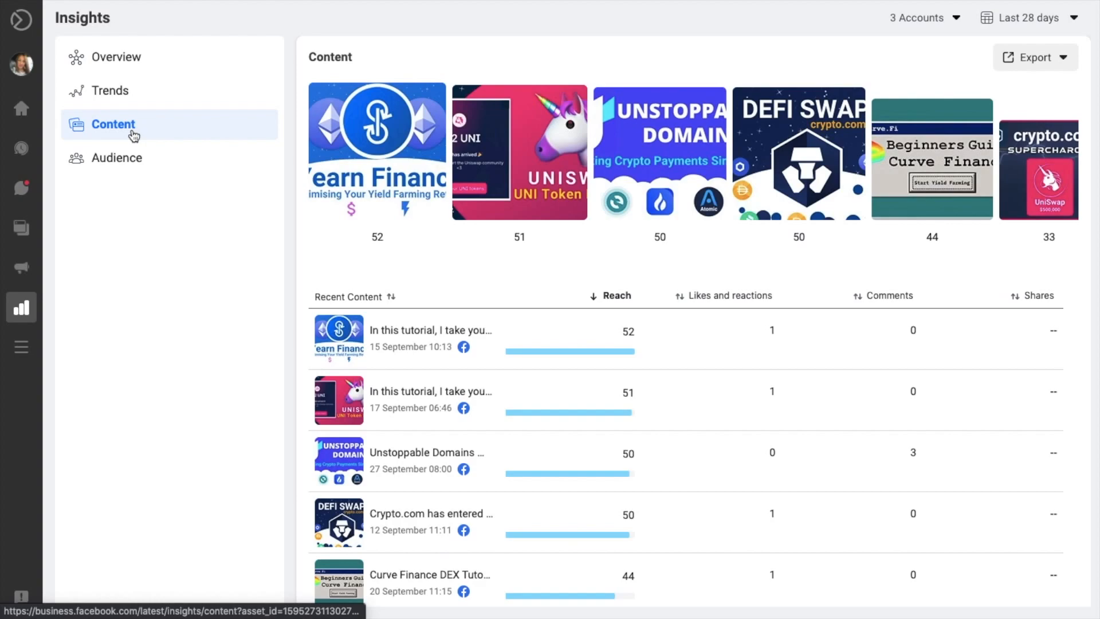
{"action": "left_click", "coordinate": [116, 157]}
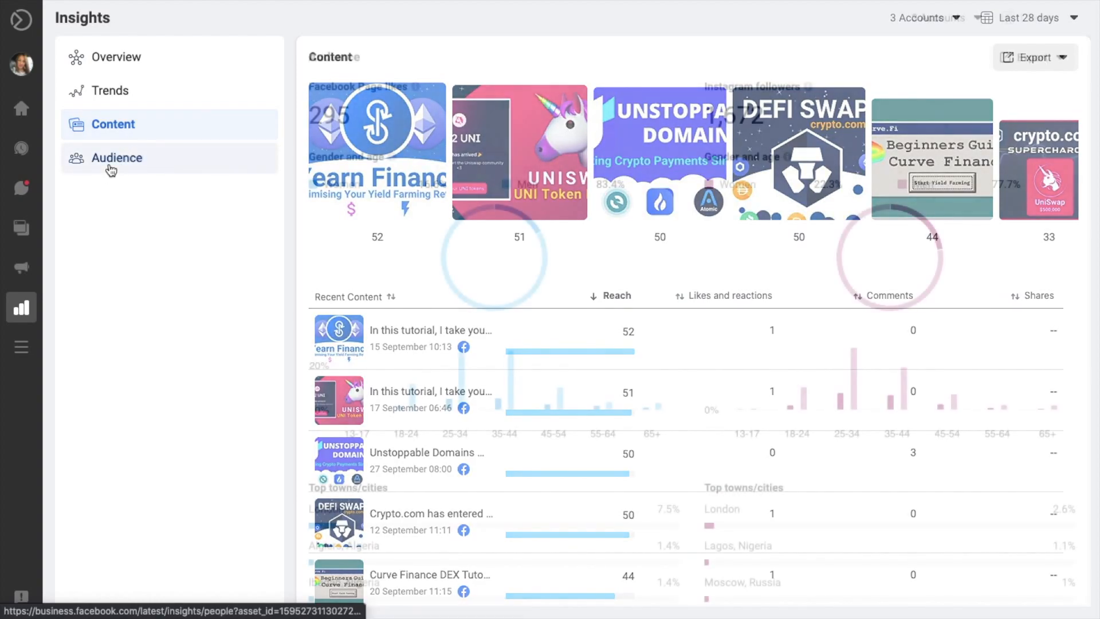
{"action": "left_click", "coordinate": [117, 157]}
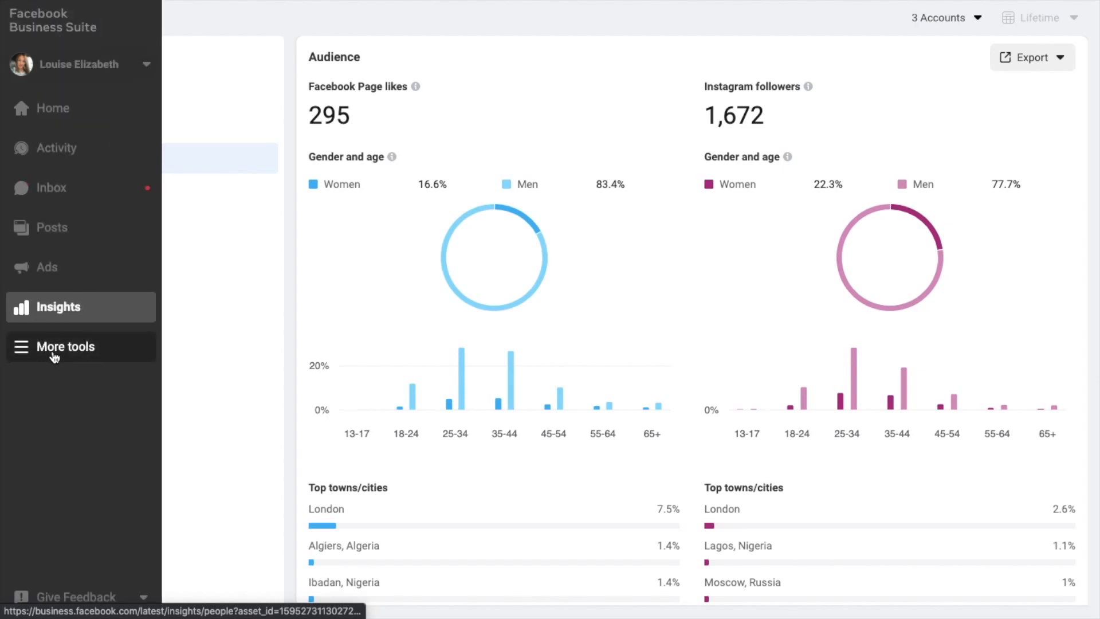
Open the More tools list and choose Page settings.
{"action": "left_click", "coordinate": [66, 346]}
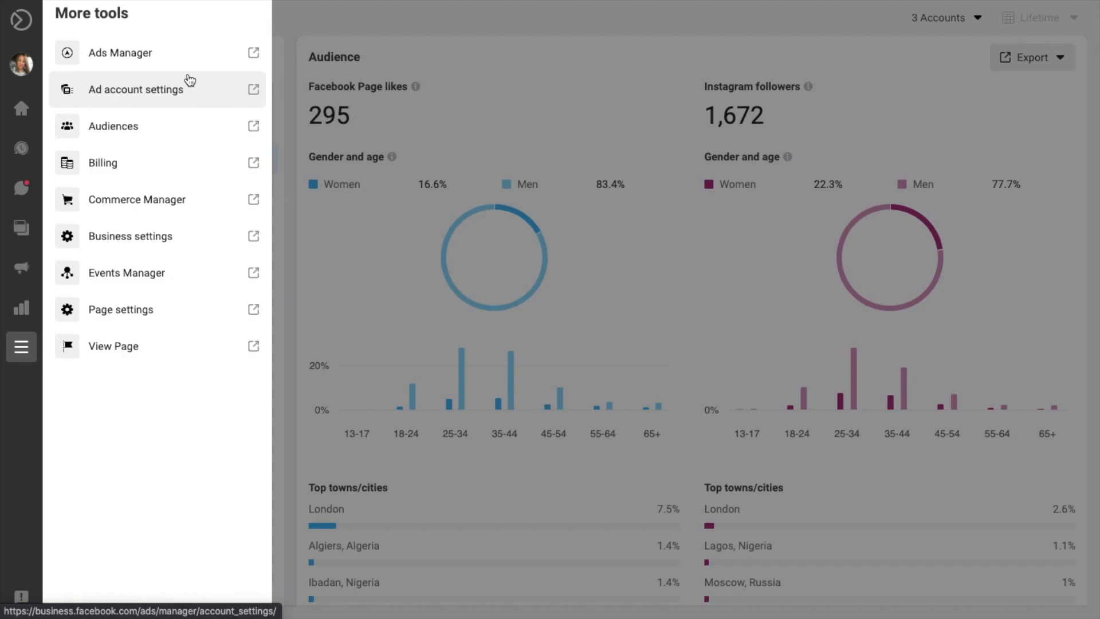
{"action": "mouse_move", "coordinate": [193, 96]}
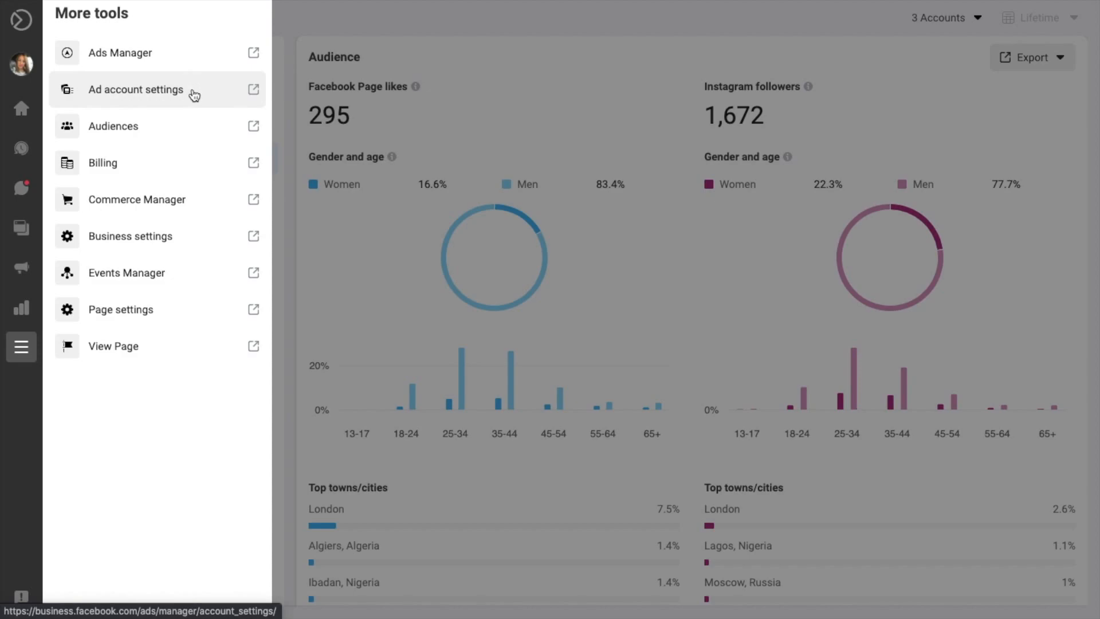
{"action": "mouse_move", "coordinate": [179, 162]}
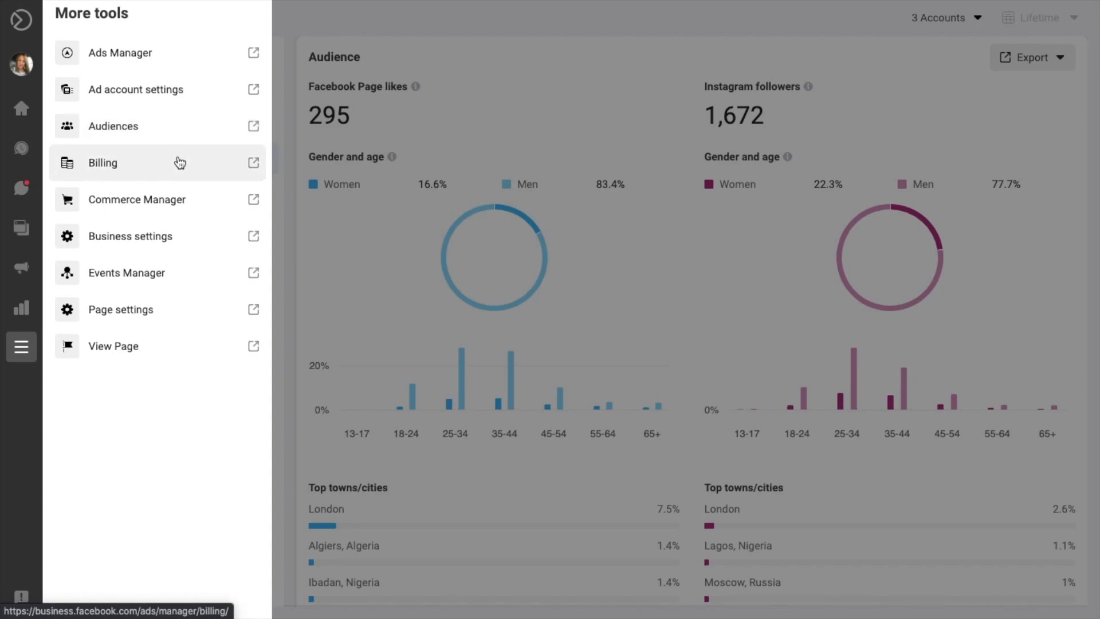
{"action": "mouse_move", "coordinate": [175, 272]}
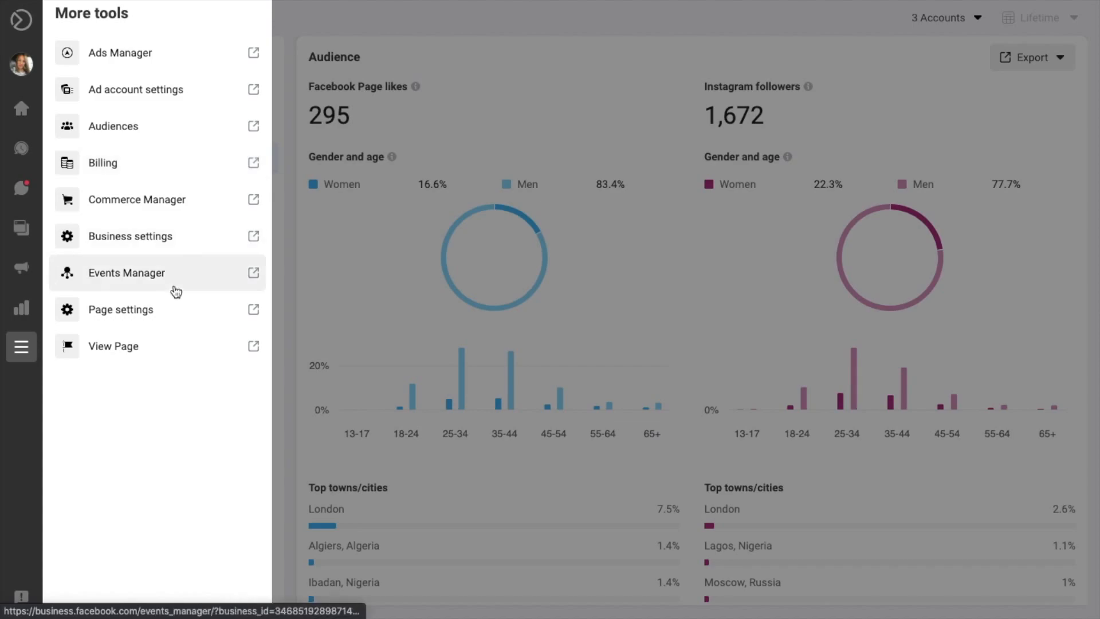
{"action": "mouse_move", "coordinate": [178, 312]}
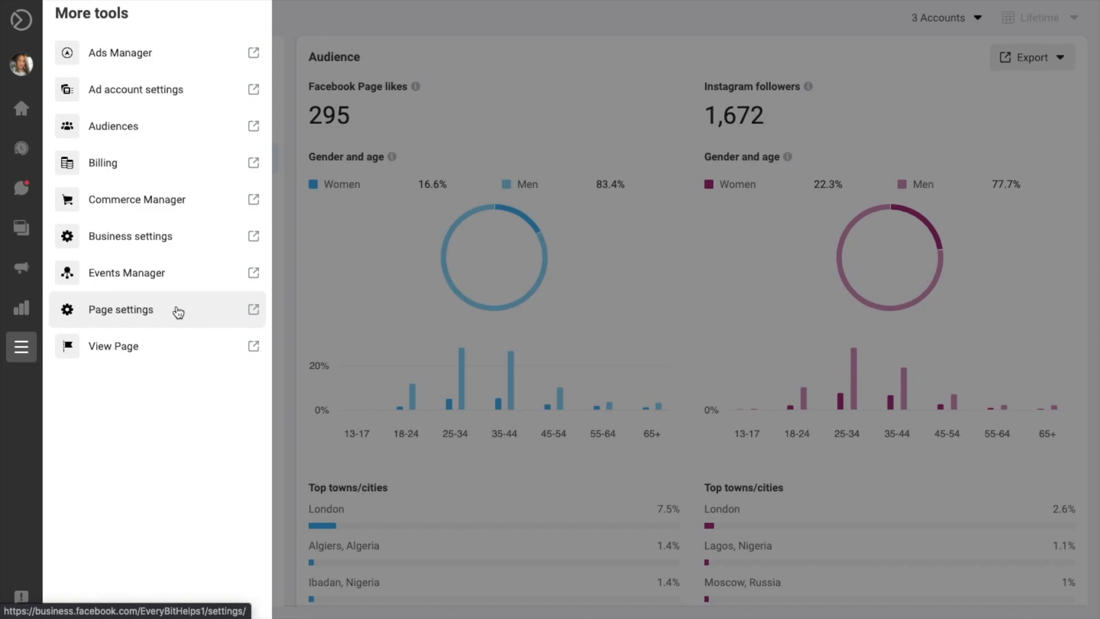
{"action": "left_click", "coordinate": [119, 309]}
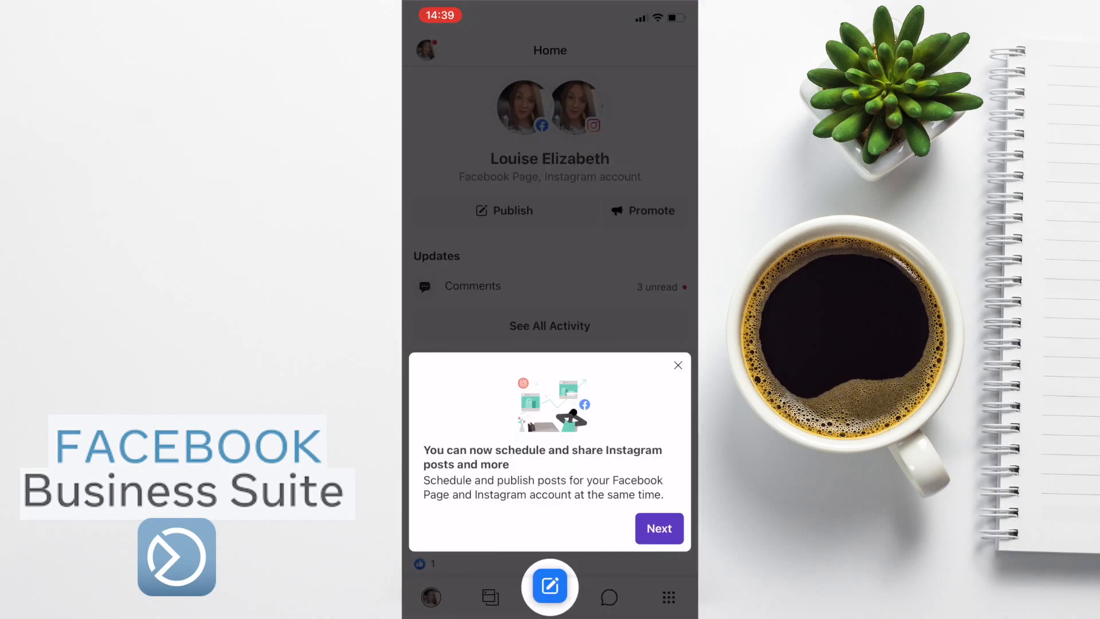
Step through the mobile app's introductory tips and finish them with Done.
{"action": "left_click", "coordinate": [658, 527]}
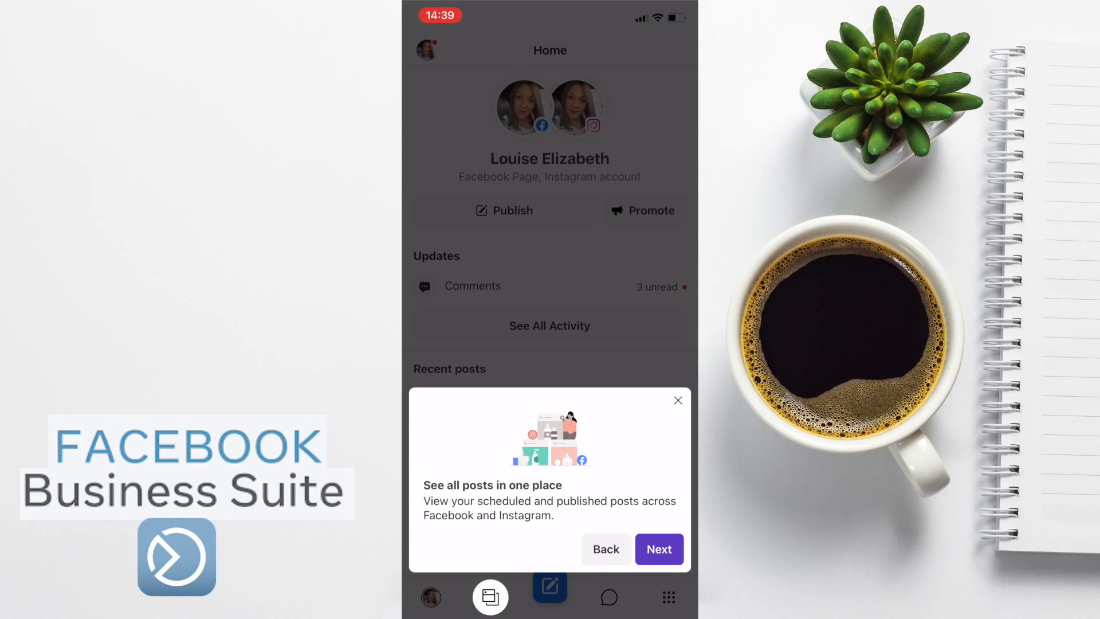
{"action": "left_click", "coordinate": [657, 549]}
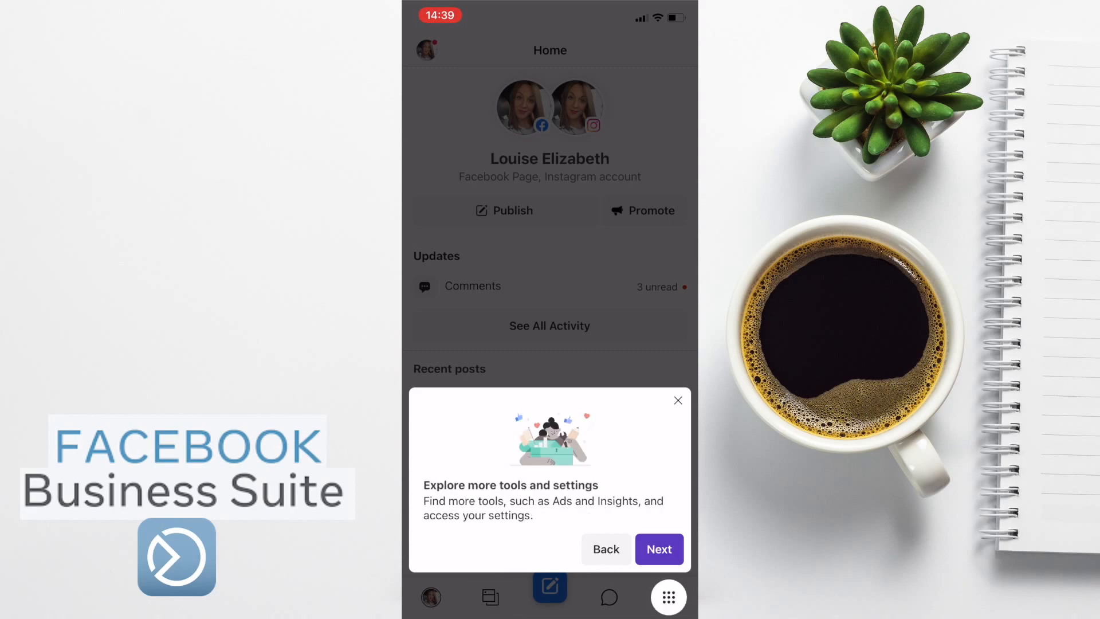
{"action": "left_click", "coordinate": [658, 549]}
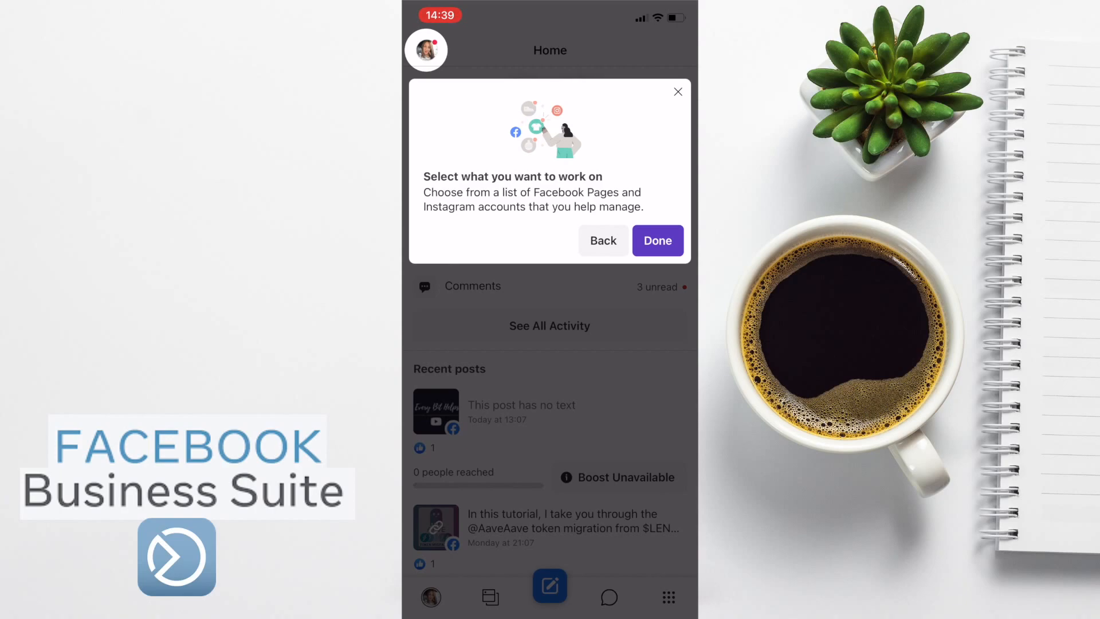
{"action": "left_click", "coordinate": [656, 241]}
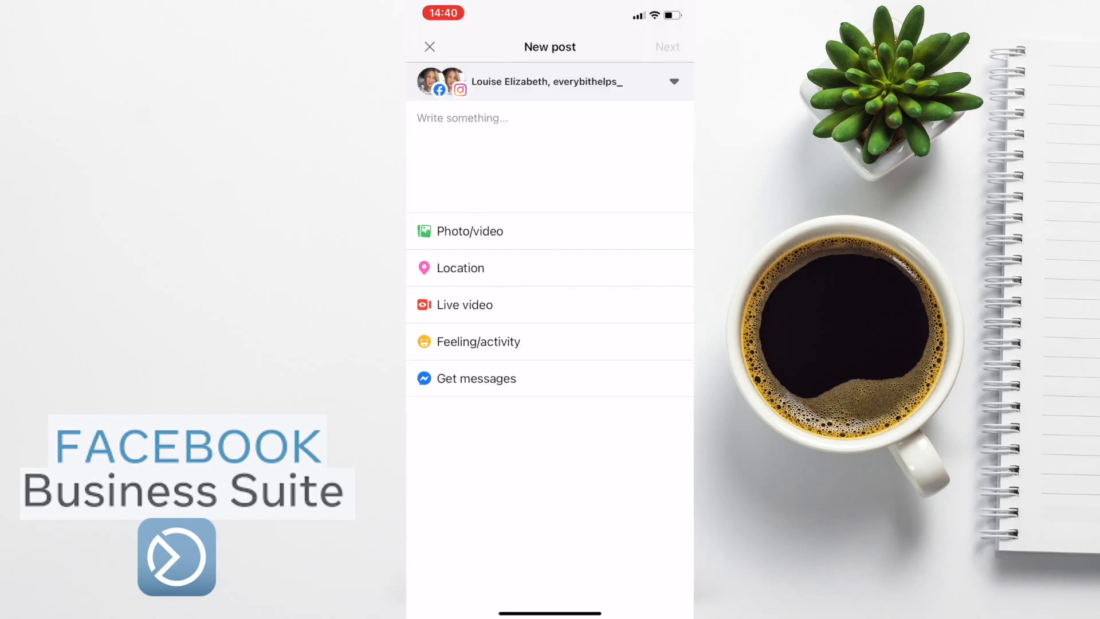
Pick the new post's accounts, tour Posts, Inbox and Home, then open the more-tools menu.
{"action": "left_click", "coordinate": [672, 81]}
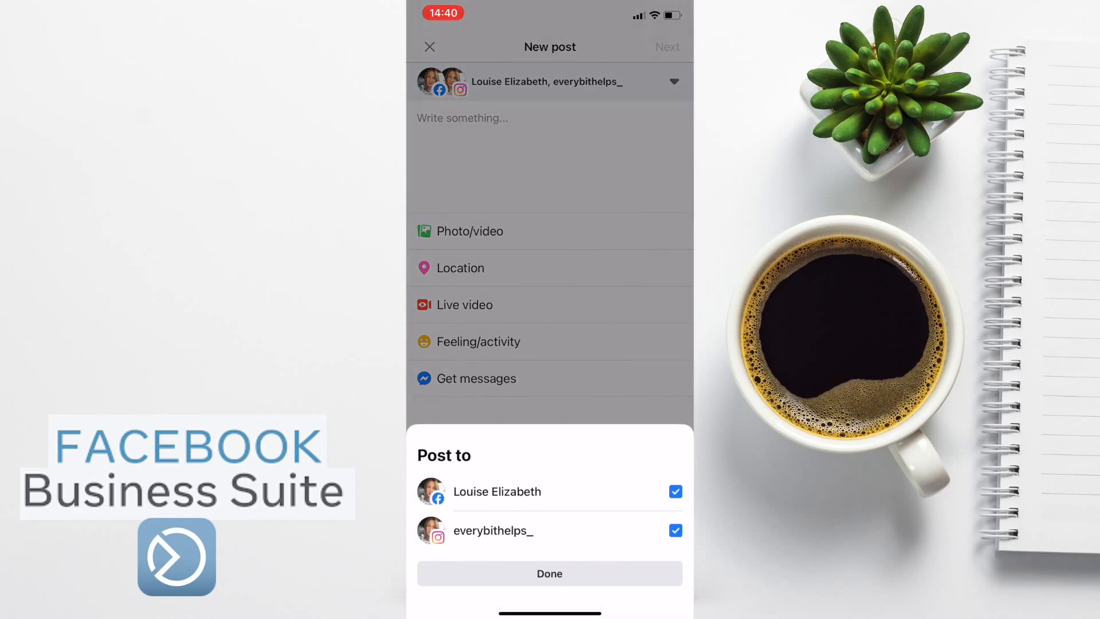
{"action": "left_click", "coordinate": [430, 46]}
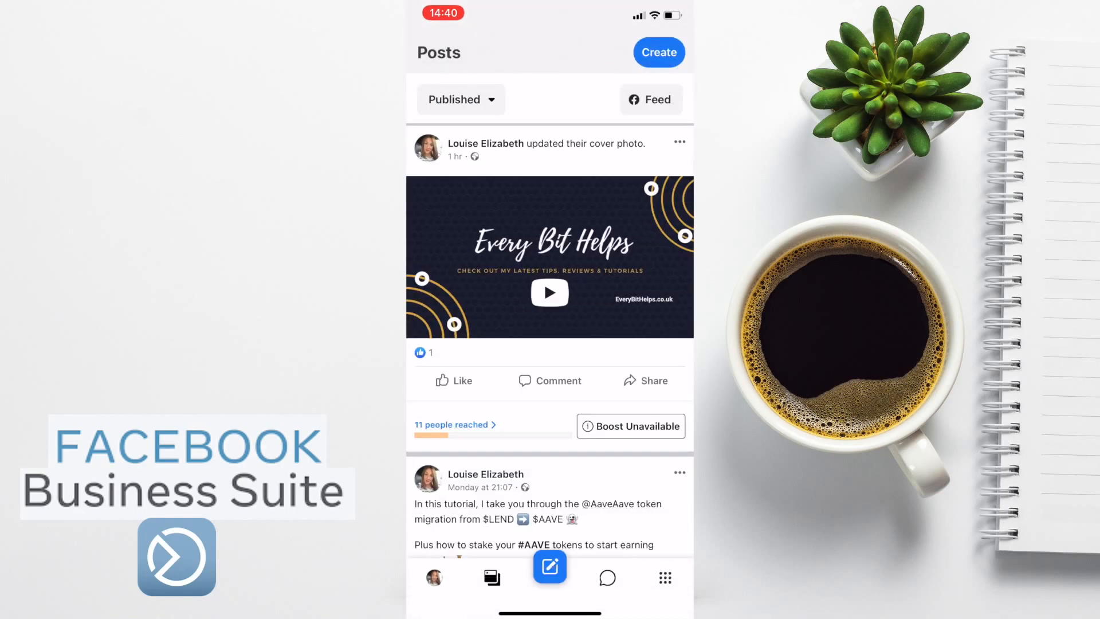
{"action": "left_click", "coordinate": [606, 577]}
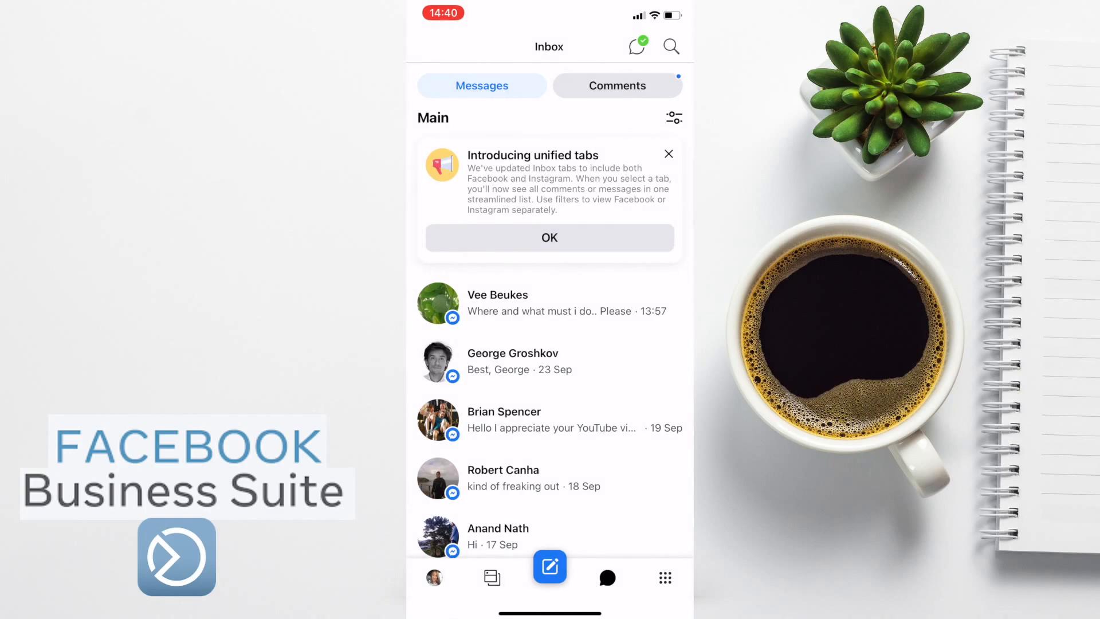
{"action": "left_click", "coordinate": [434, 578]}
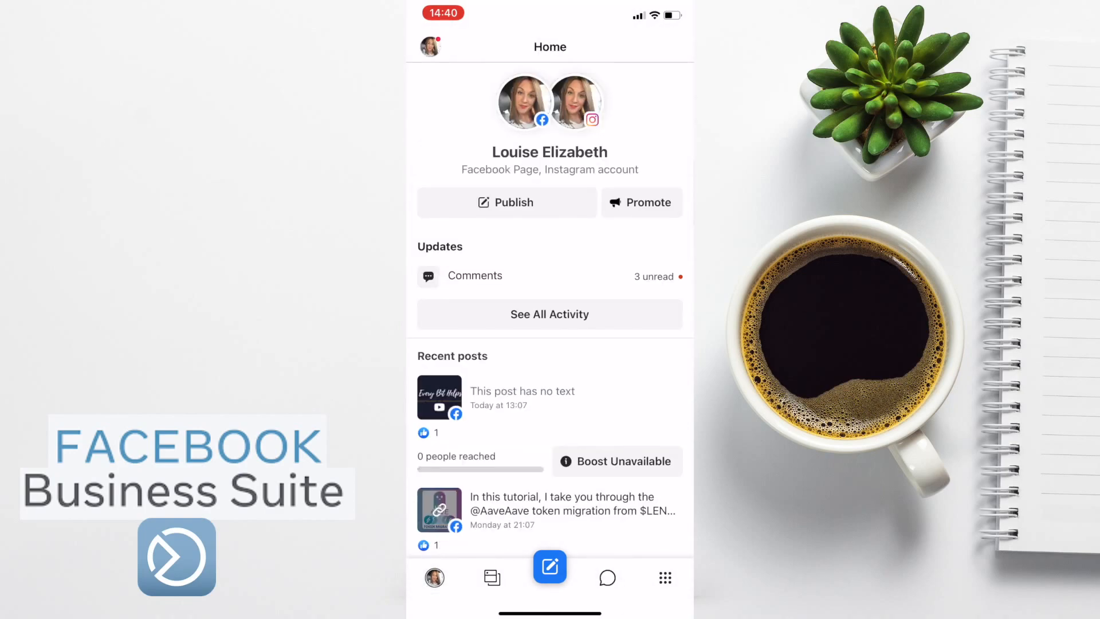
{"action": "left_click", "coordinate": [664, 578]}
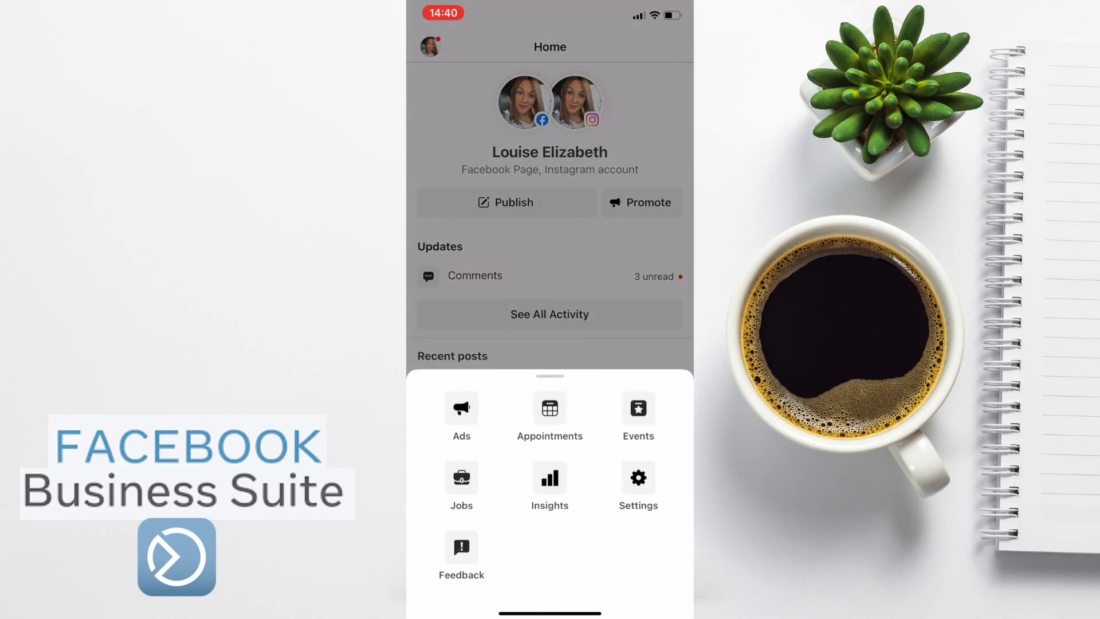